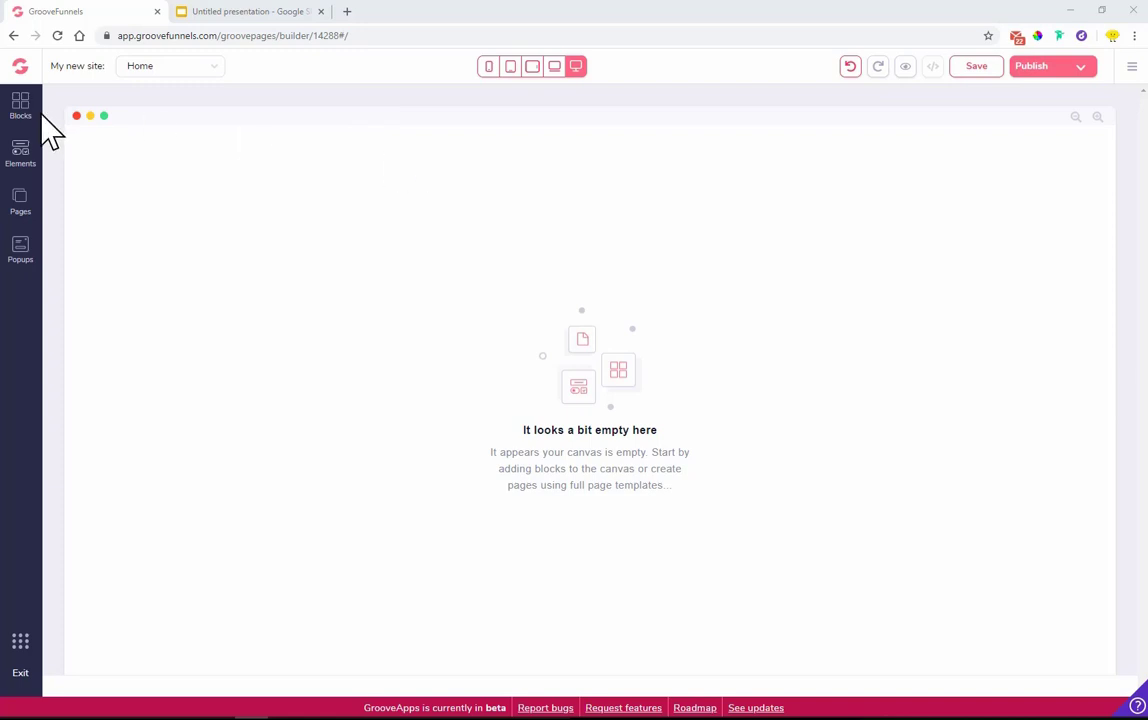
mouse_move(120, 176)
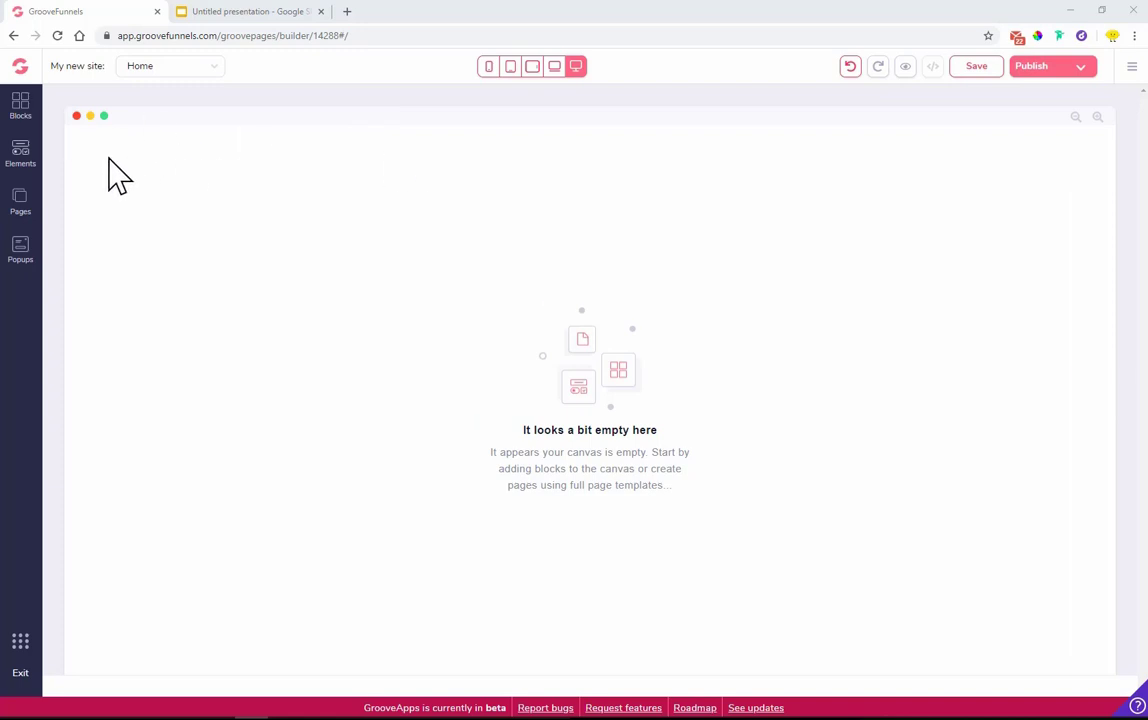
mouse_move(230, 344)
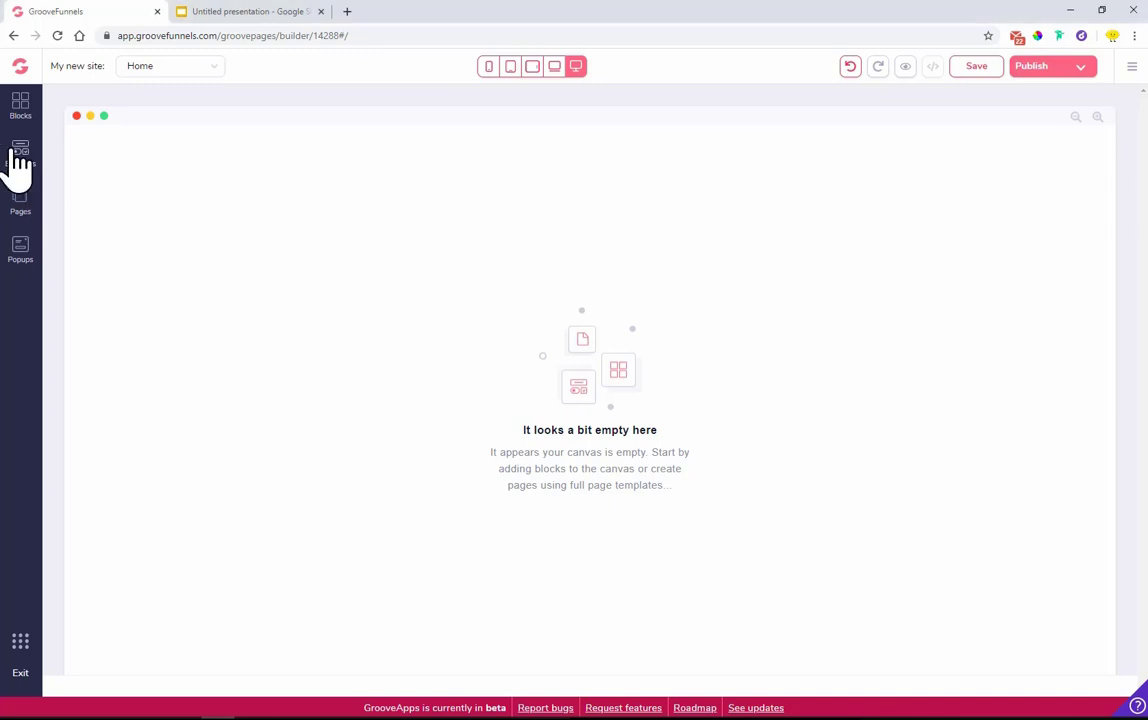
- Browse the Elements library, then show the Blocks library of designed blocks beside the empty page
left_click(20, 150)
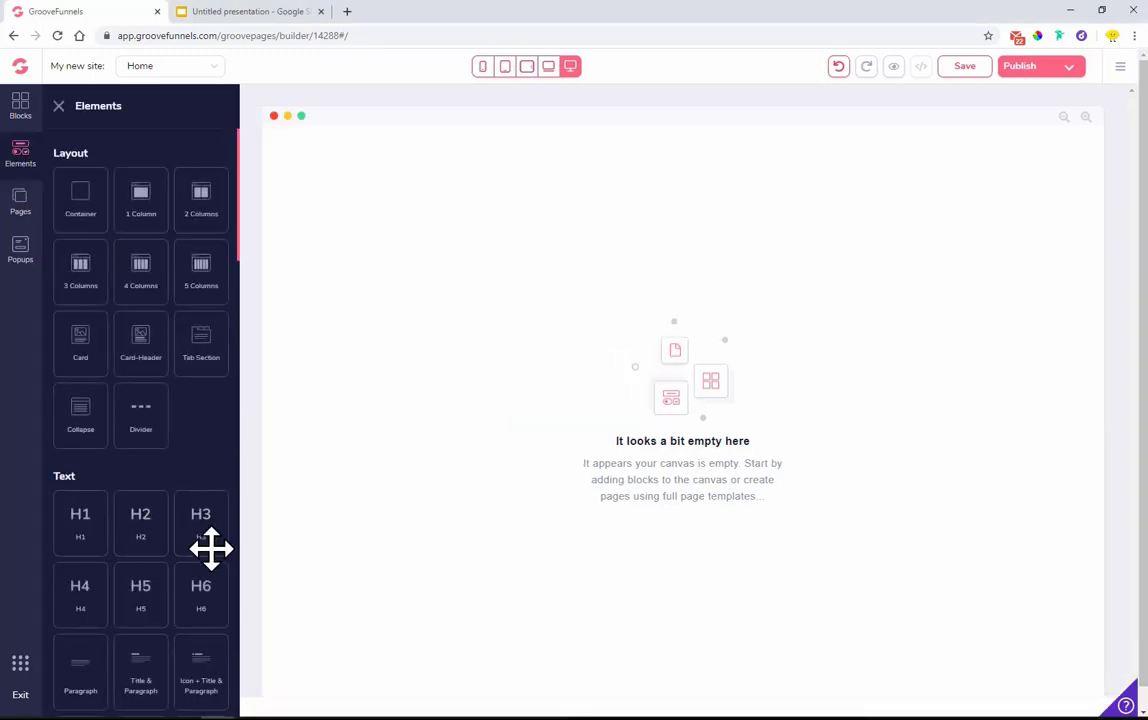
scroll("down", 3)
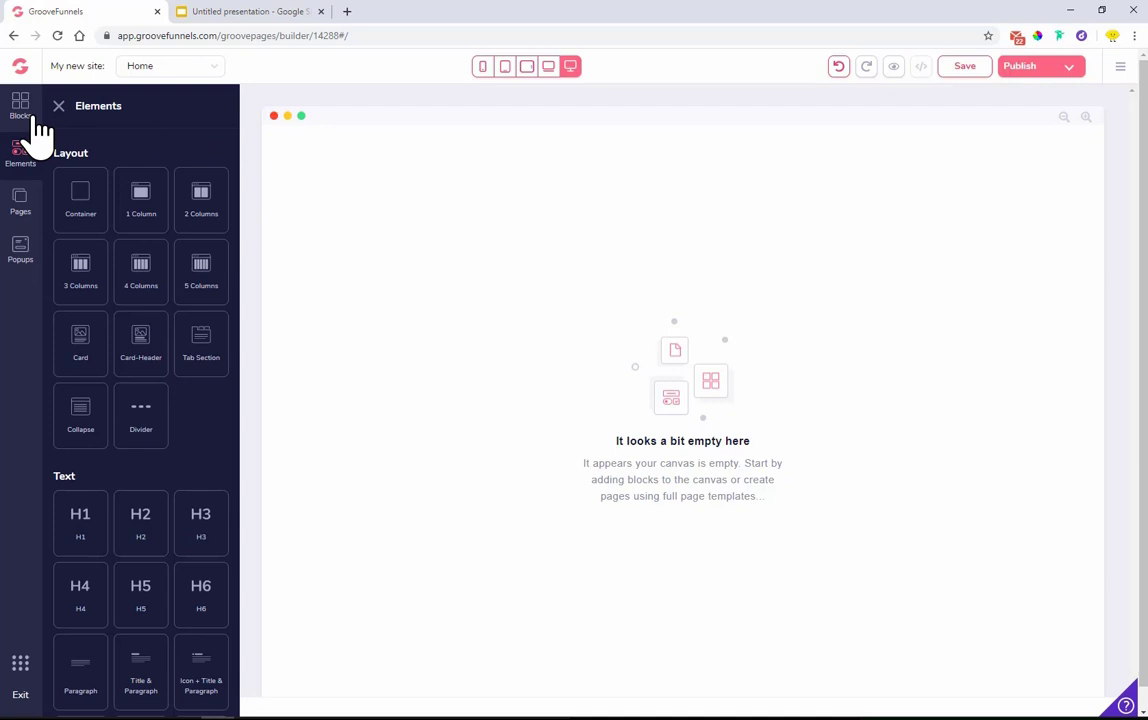
left_click(20, 104)
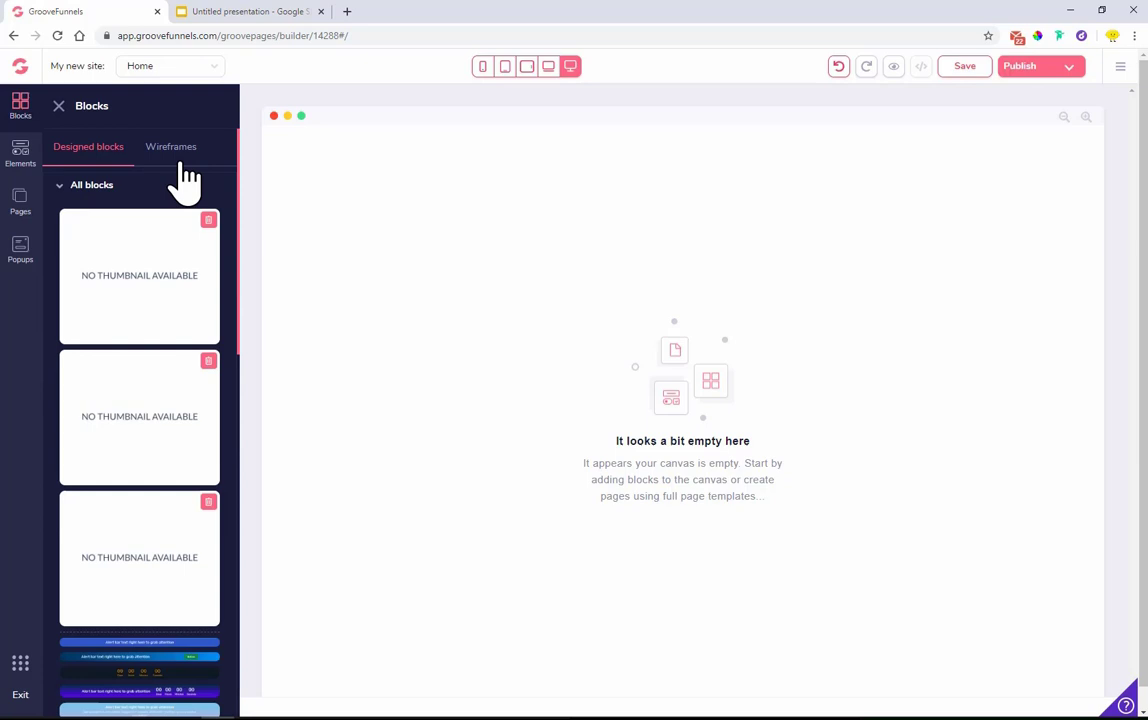
- Add the empty wireframe container from the Wireframes blocks to the page
left_click(172, 146)
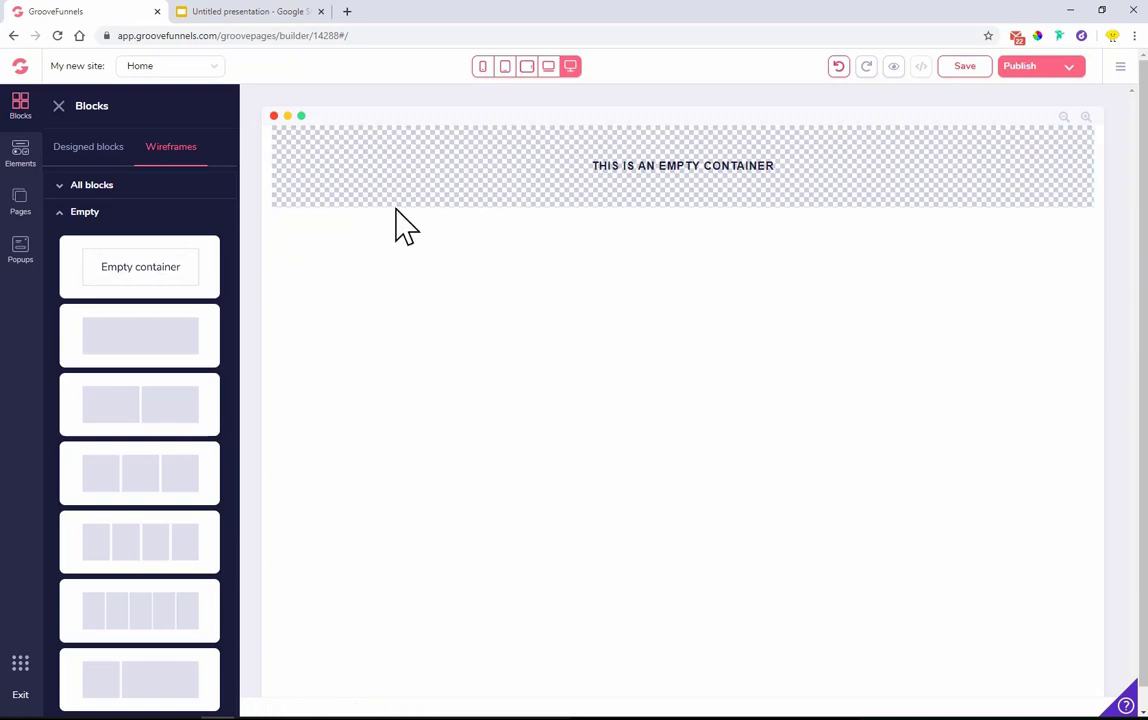
left_click(20, 152)
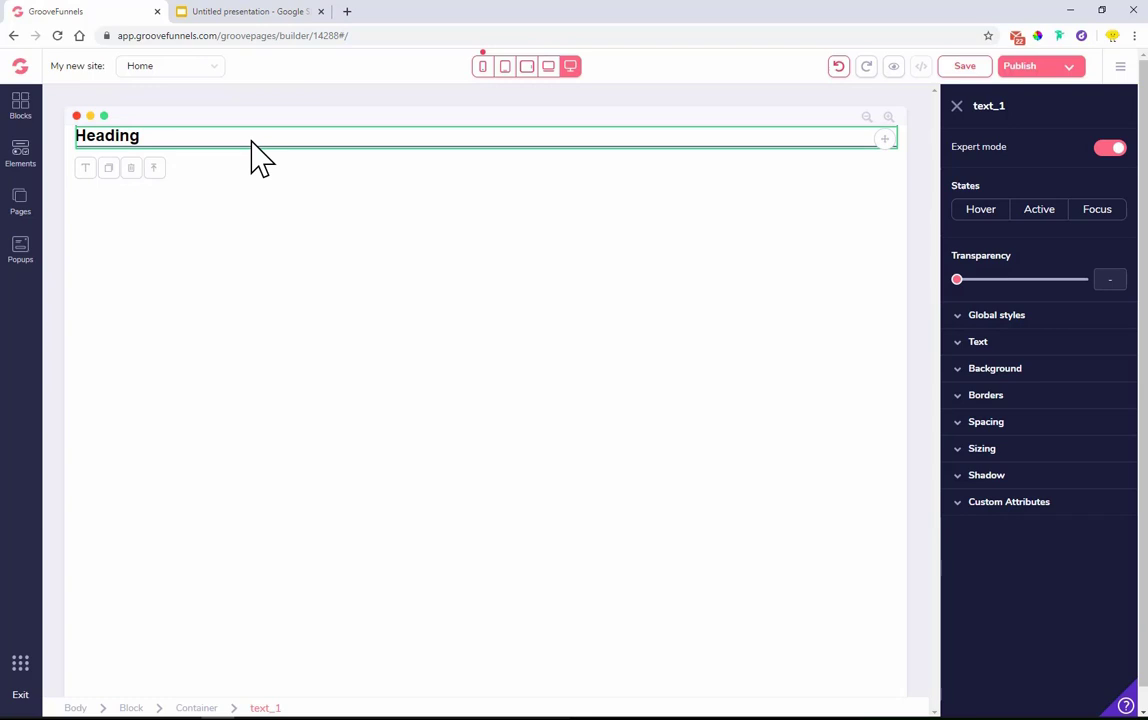
mouse_move(328, 524)
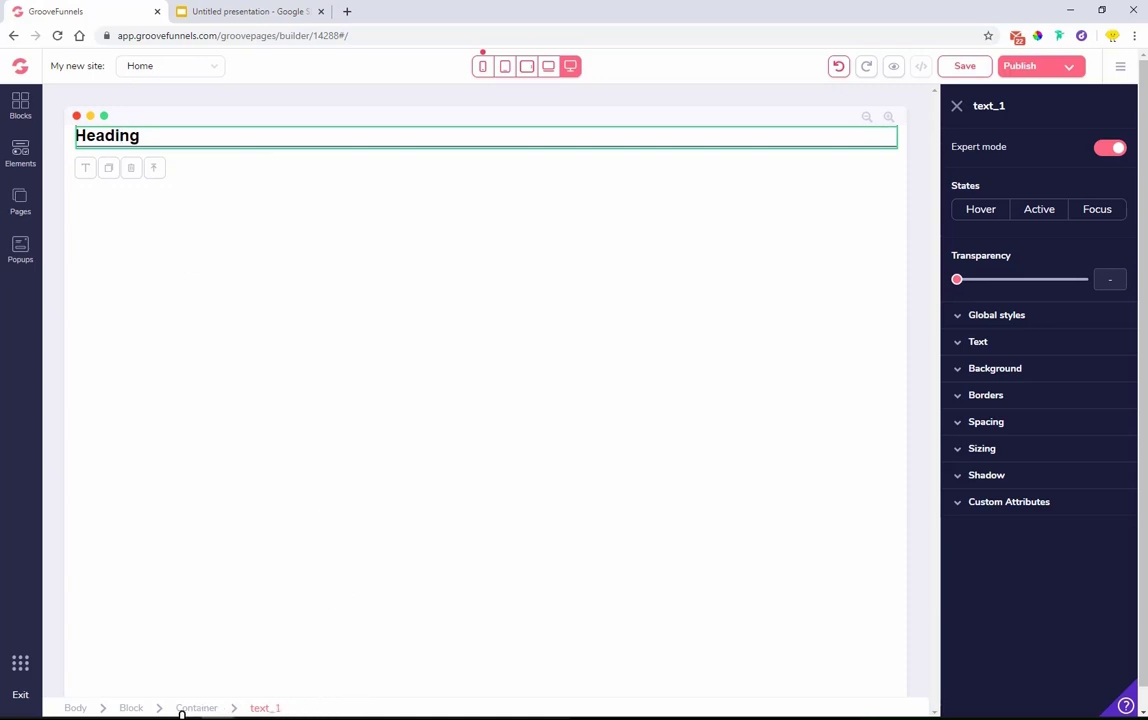
mouse_move(180, 240)
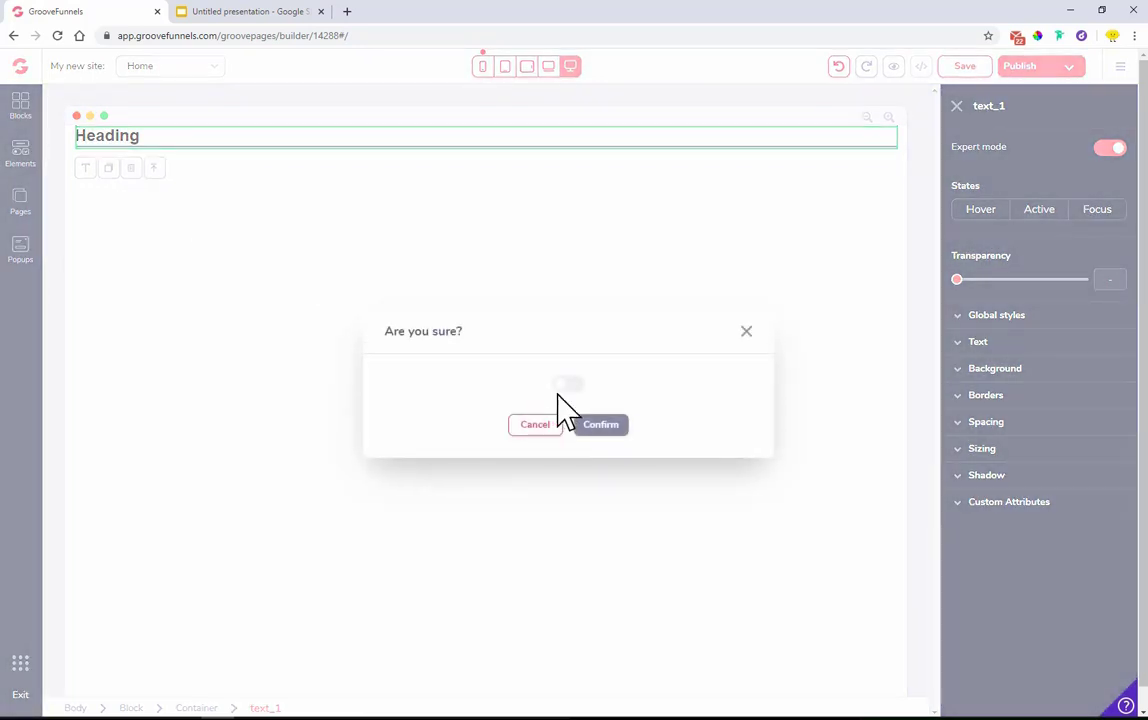
- Confirm removing the Heading content from the page and close the Elements library
left_click(600, 424)
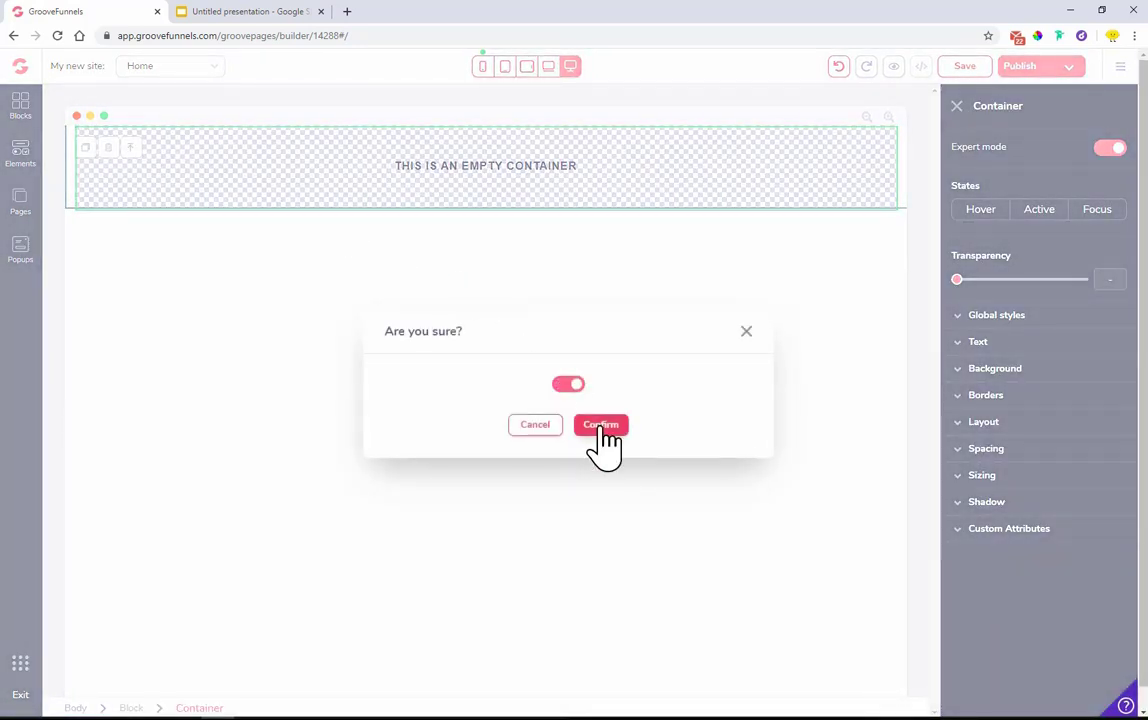
left_click(600, 424)
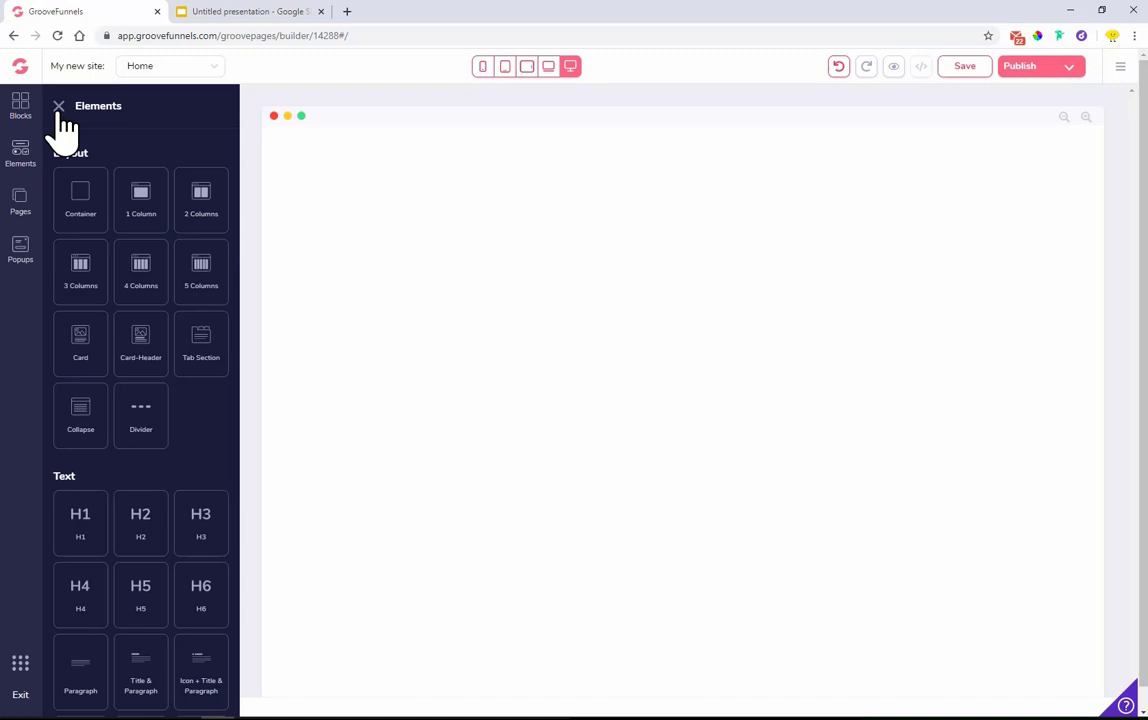
left_click(58, 106)
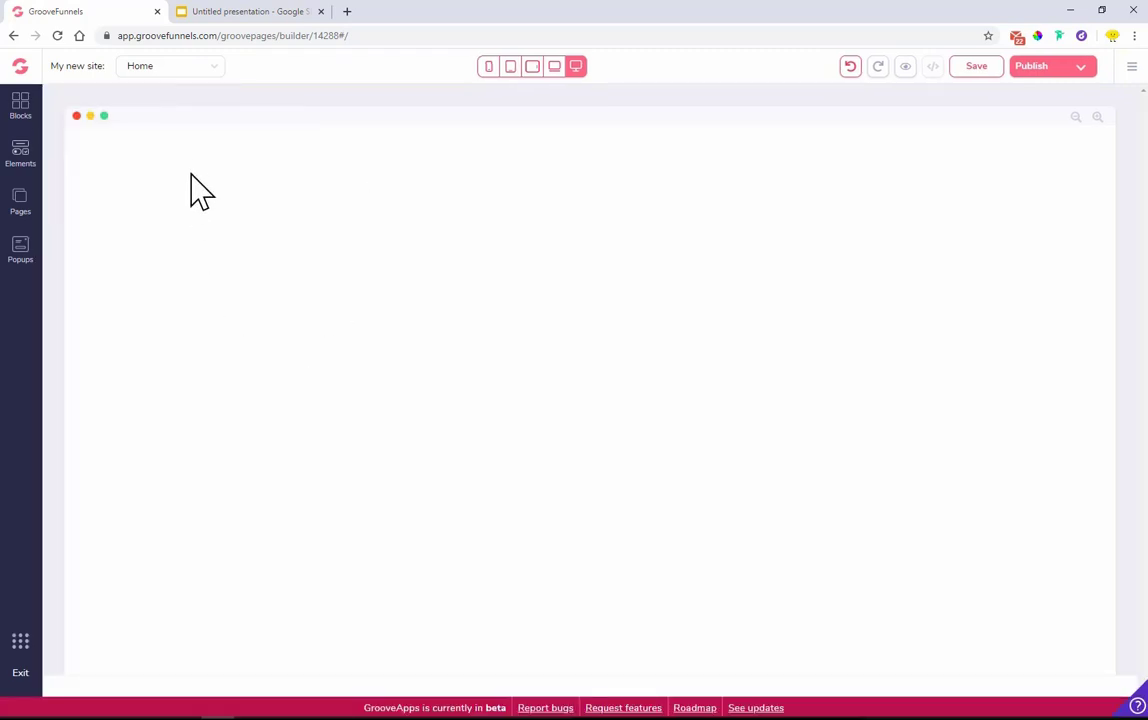
- Add a fresh empty wireframe container and select its parent block level
left_click(20, 104)
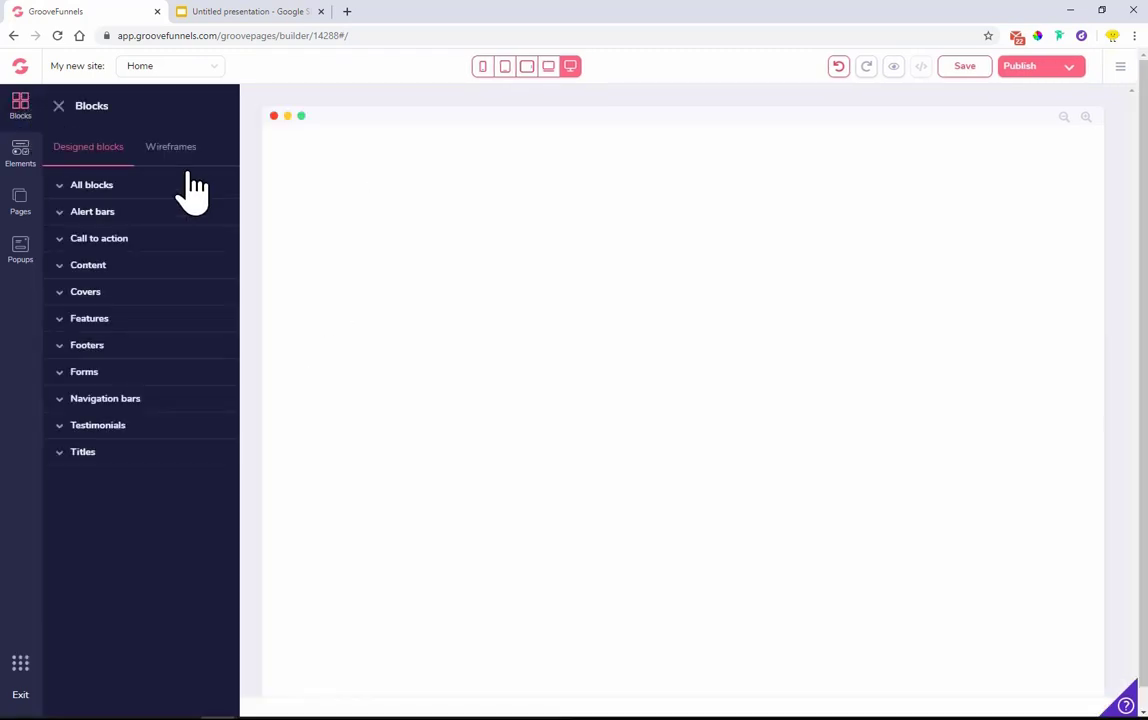
left_click(172, 146)
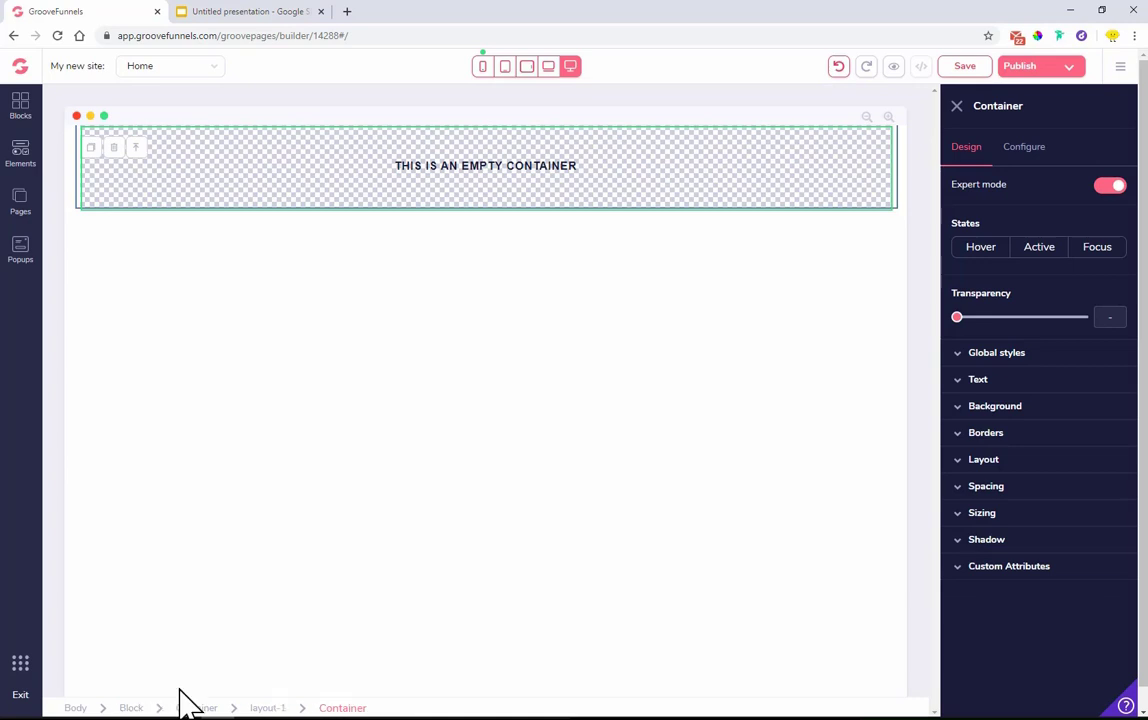
left_click(248, 12)
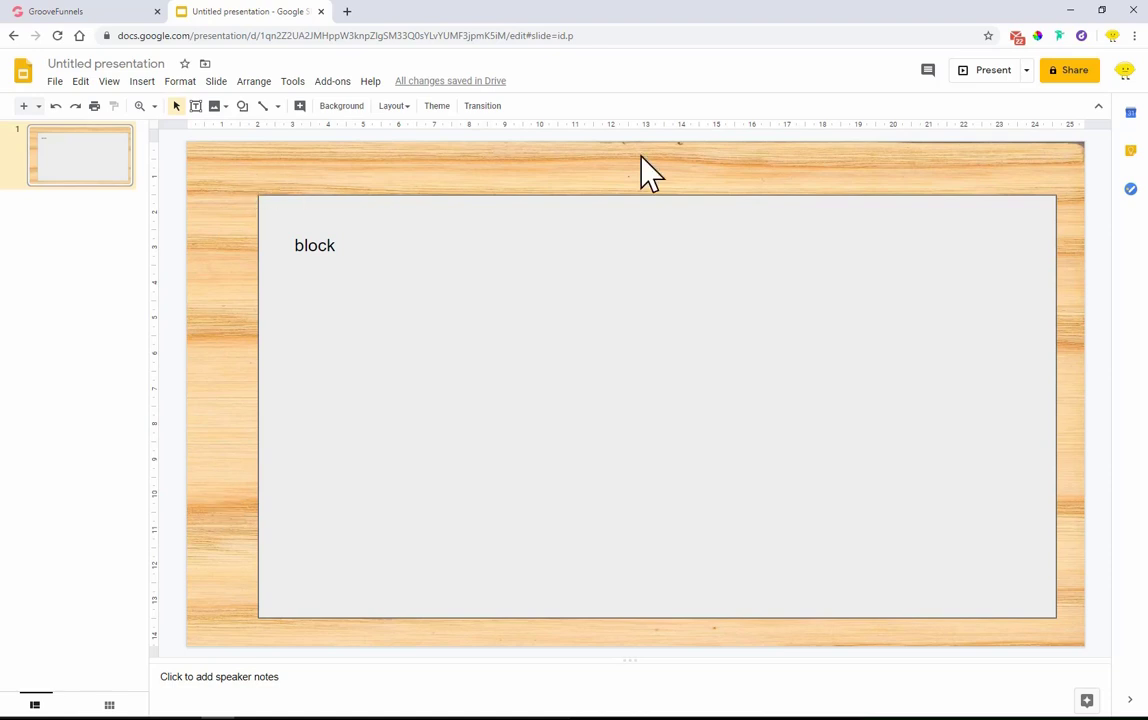
mouse_move(122, 240)
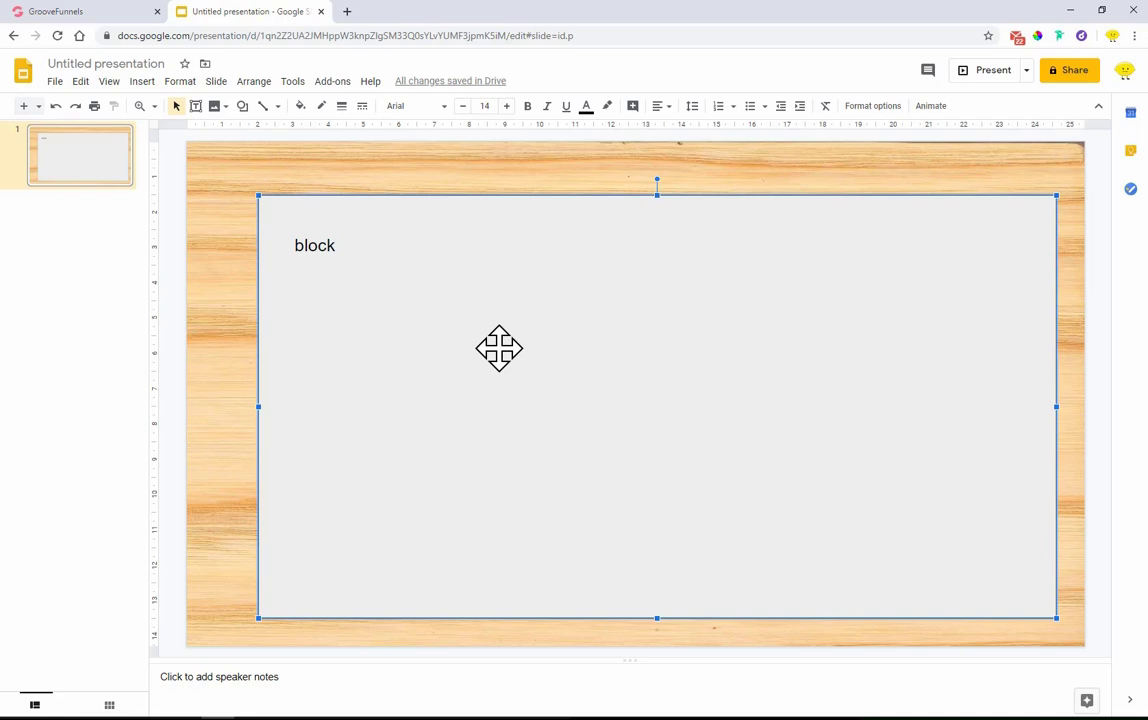
mouse_move(412, 278)
type("elements")
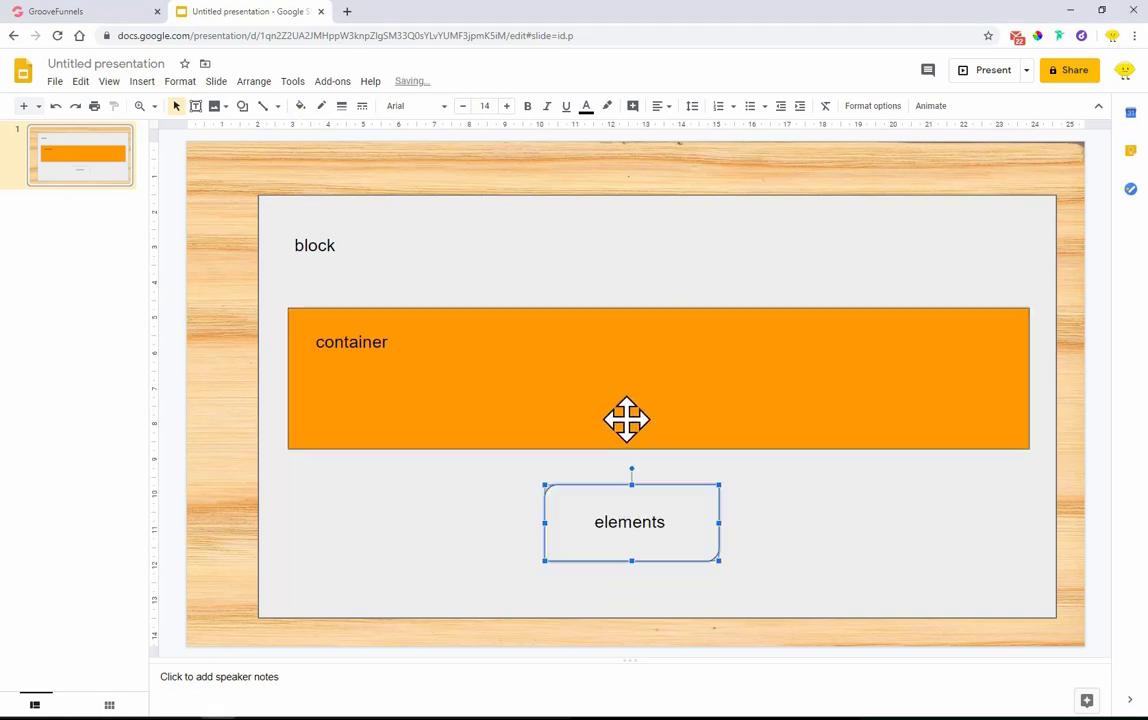
- Move the elements box inside the orange container rectangle on the slide
left_click_drag(630, 520, 630, 386)
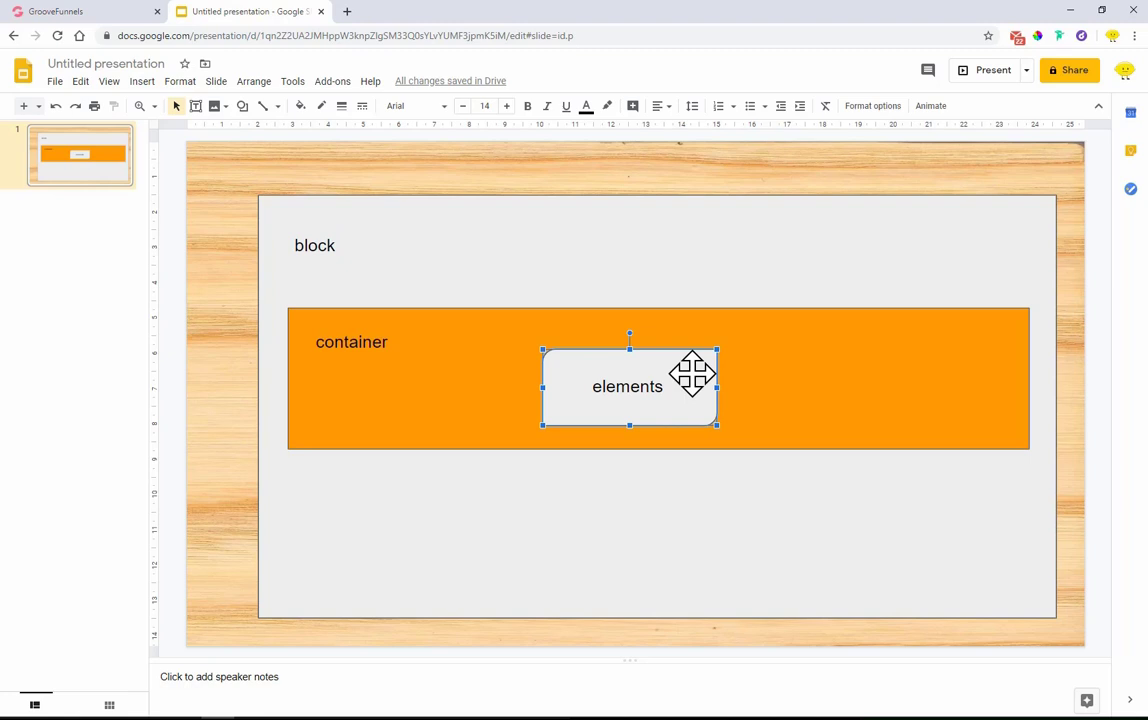
mouse_move(712, 404)
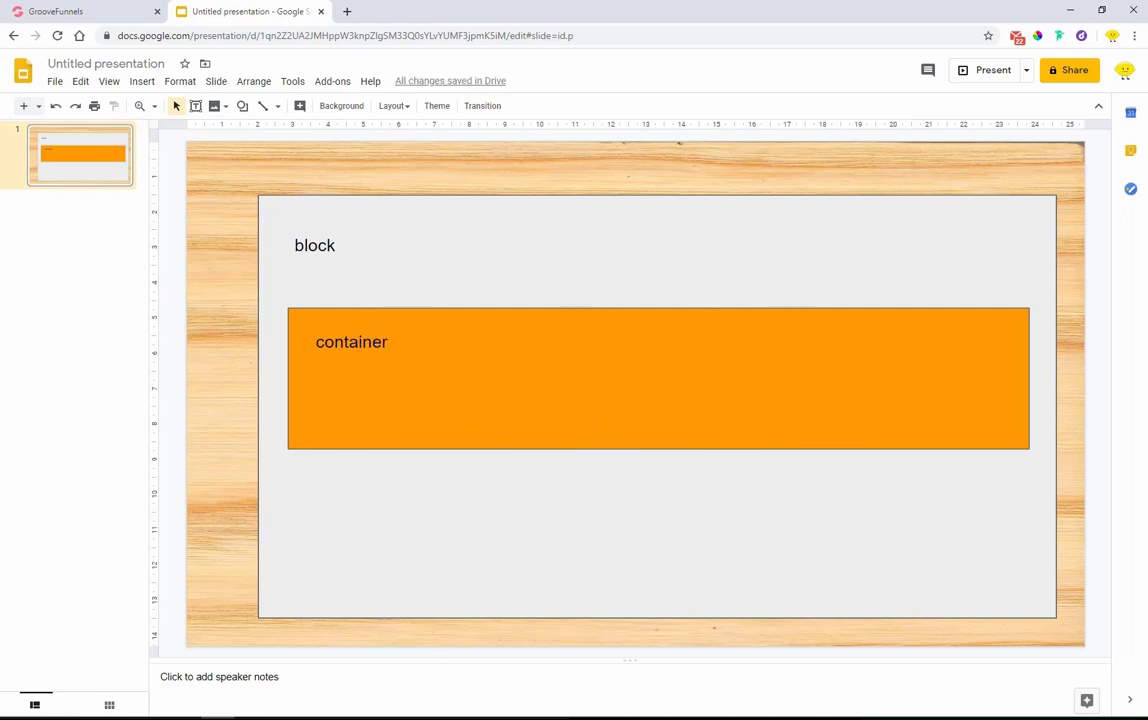
- Place green column boxes across the orange container in the diagram
left_click(480, 396)
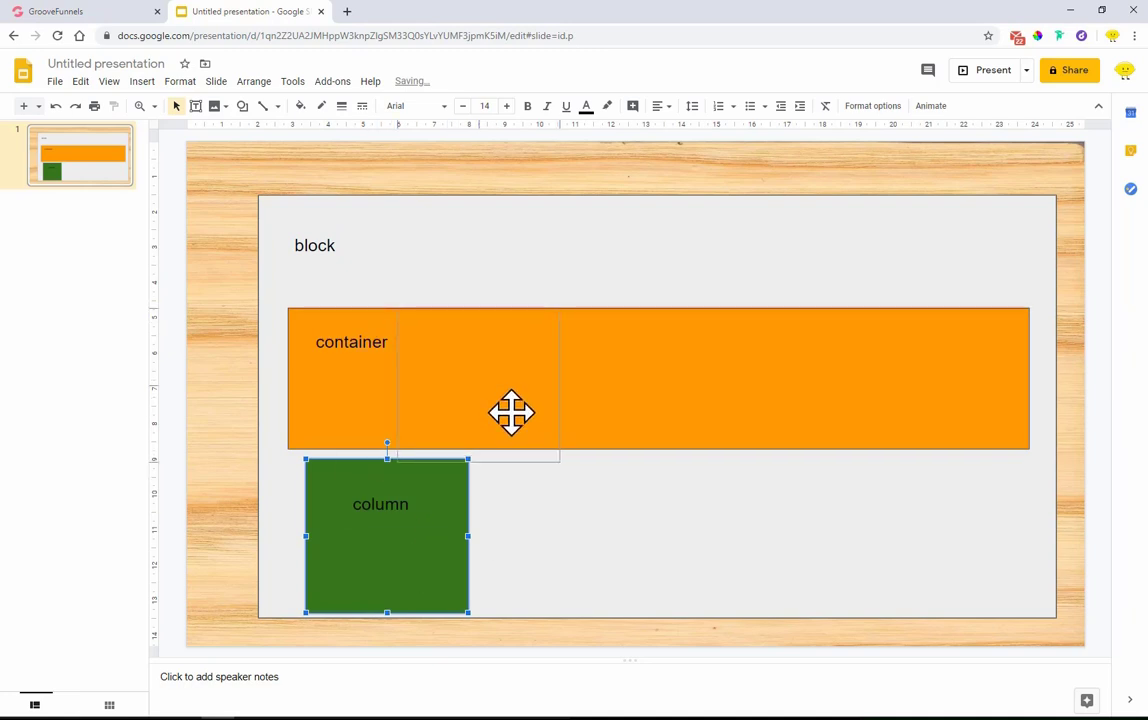
left_click_drag(388, 536, 480, 378)
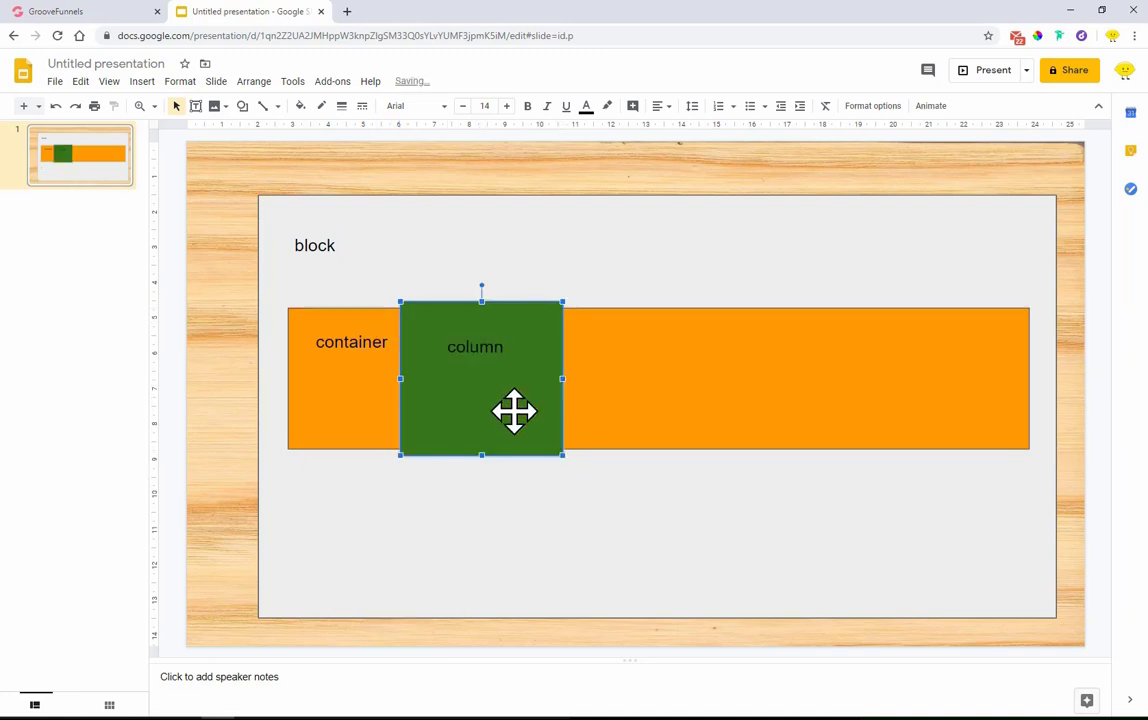
mouse_move(330, 280)
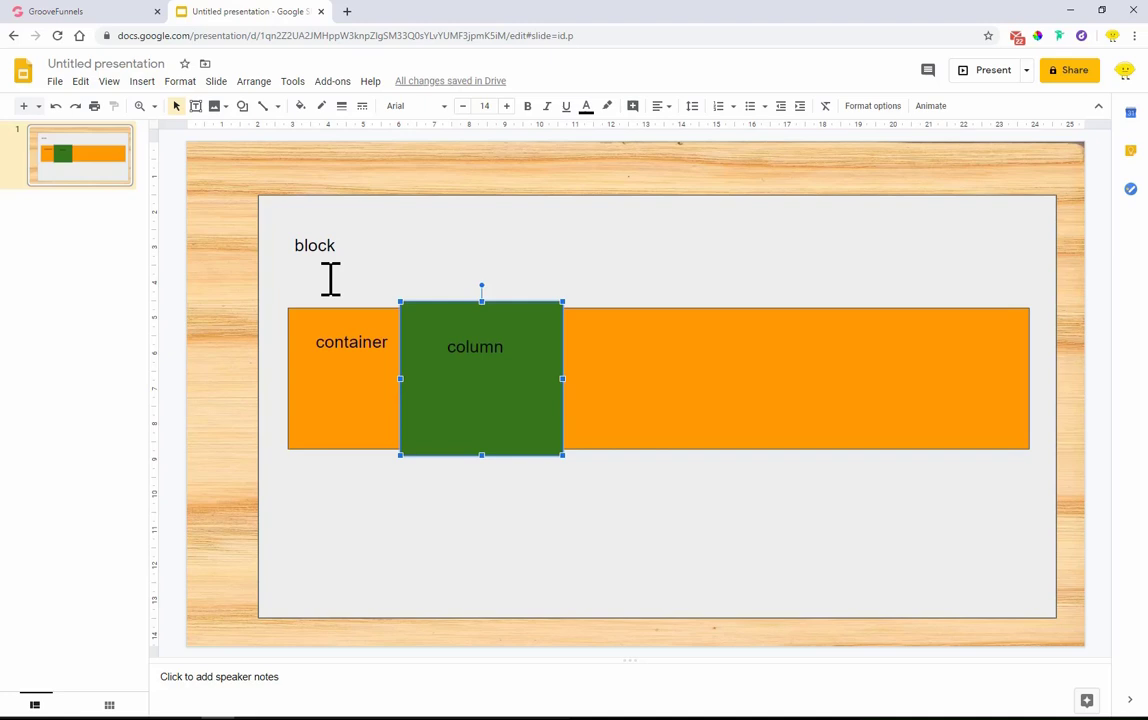
mouse_move(492, 400)
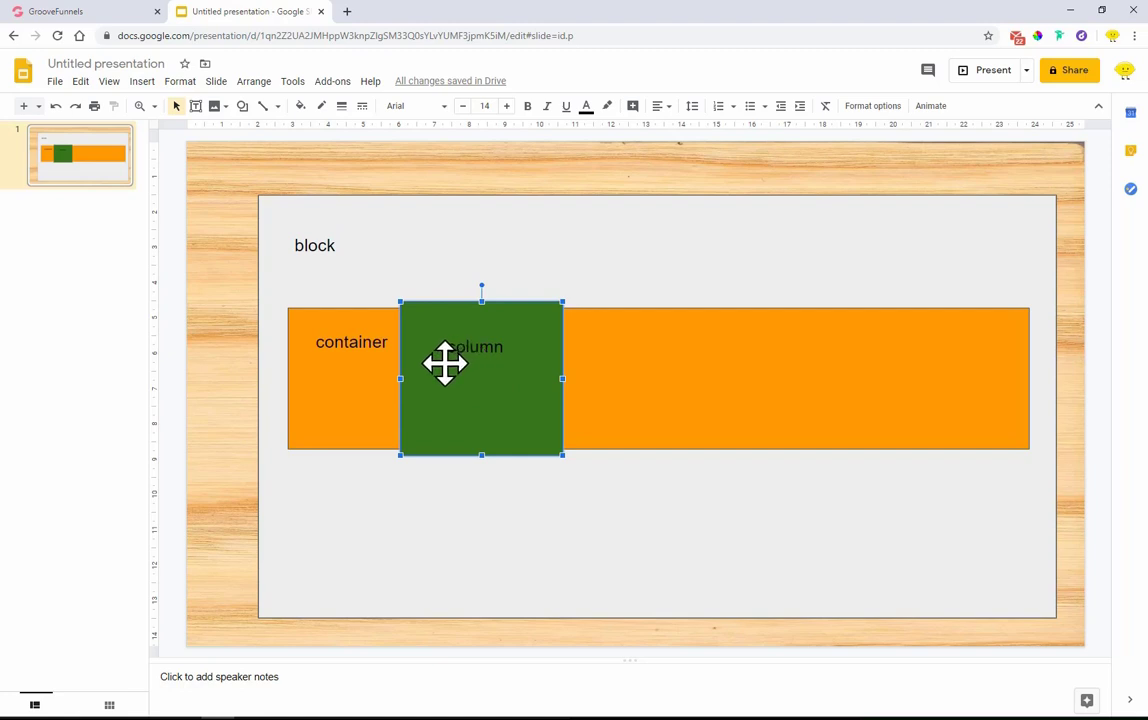
mouse_move(540, 418)
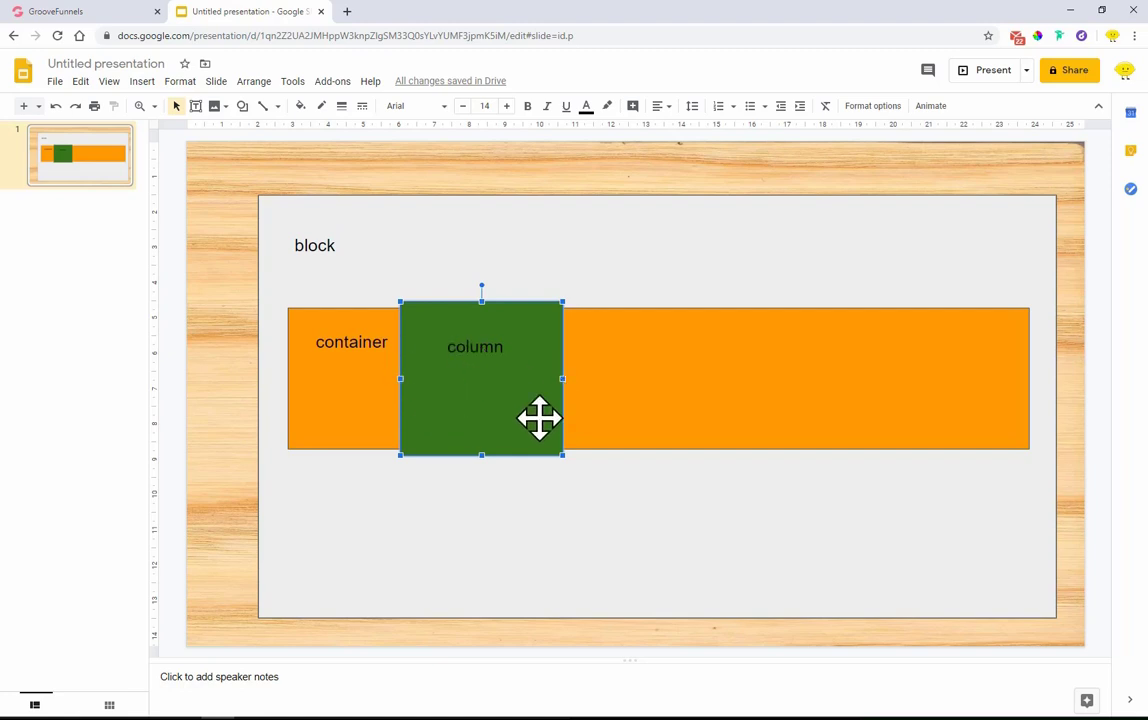
mouse_move(464, 320)
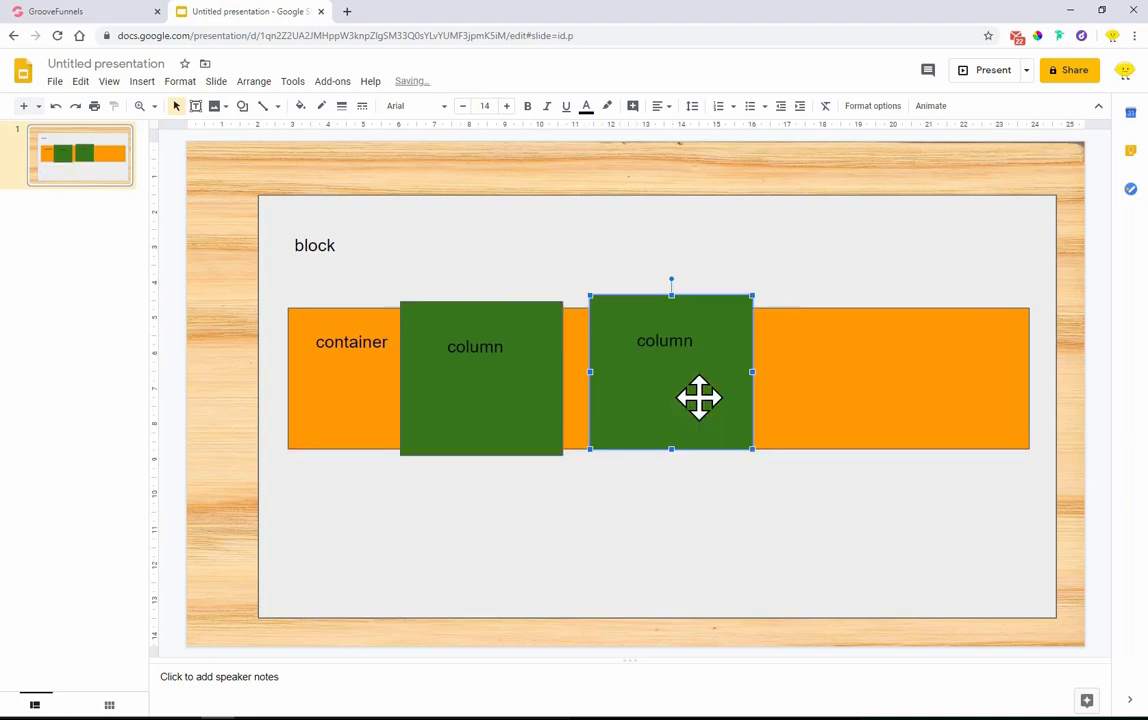
left_click_drag(672, 376, 888, 372)
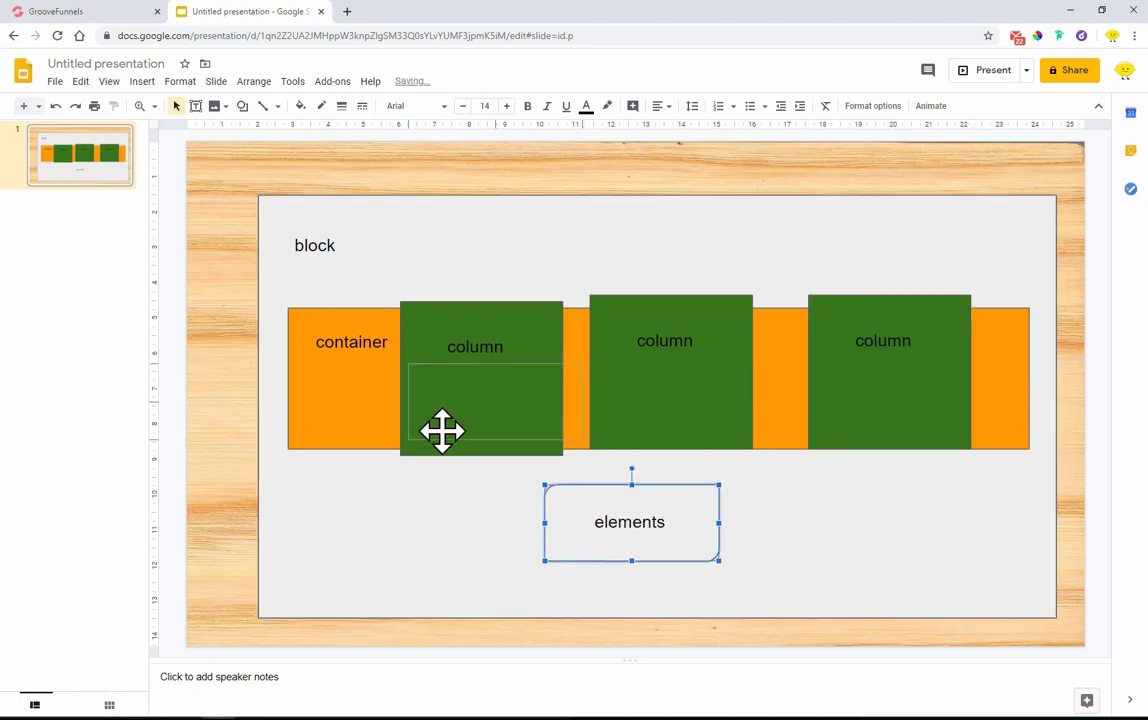
- Settle the elements box inside the first column and return to the page builder
left_click_drag(630, 520, 480, 418)
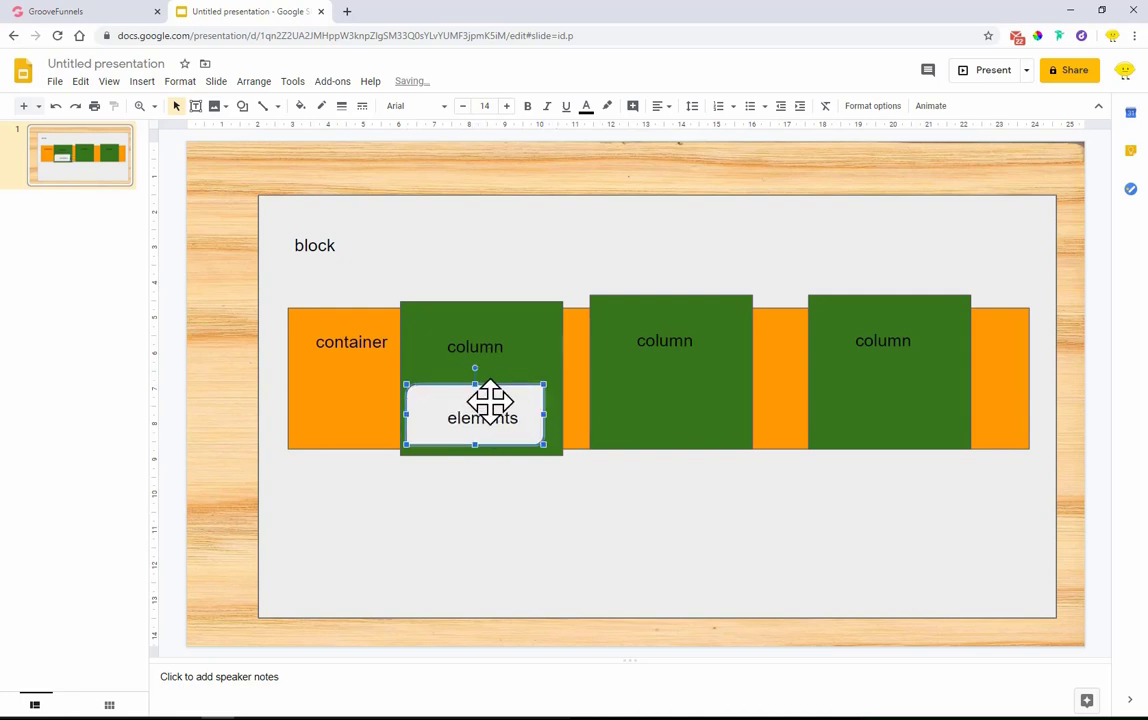
left_click_drag(480, 418, 488, 408)
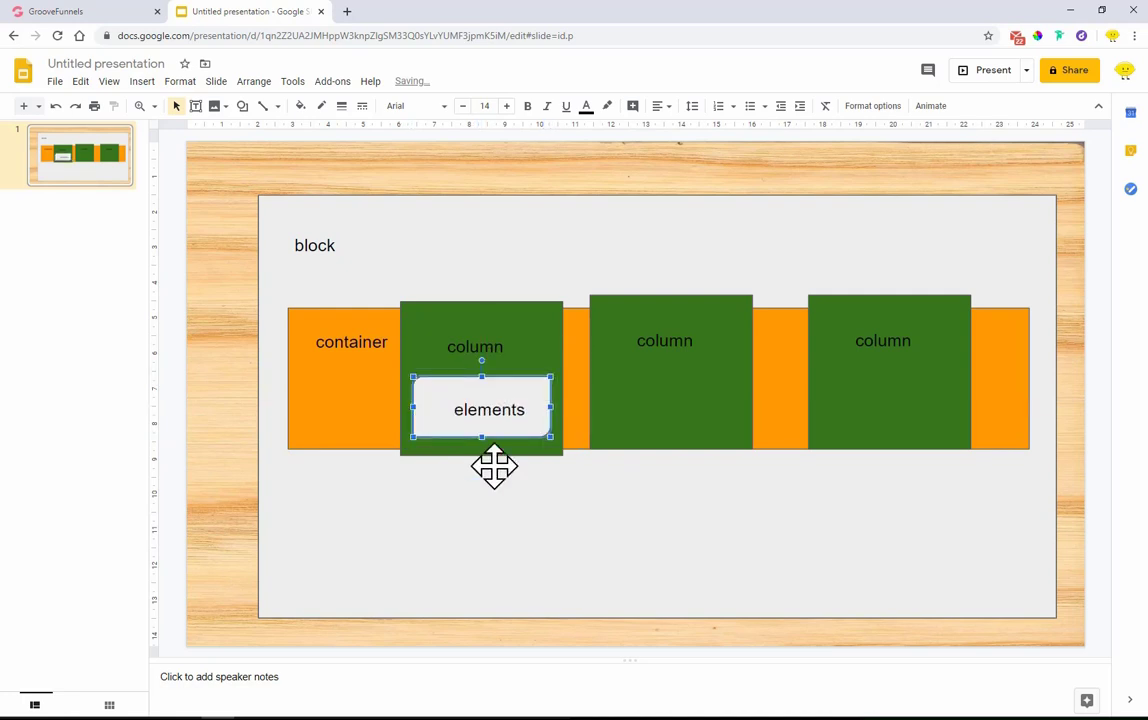
mouse_move(364, 276)
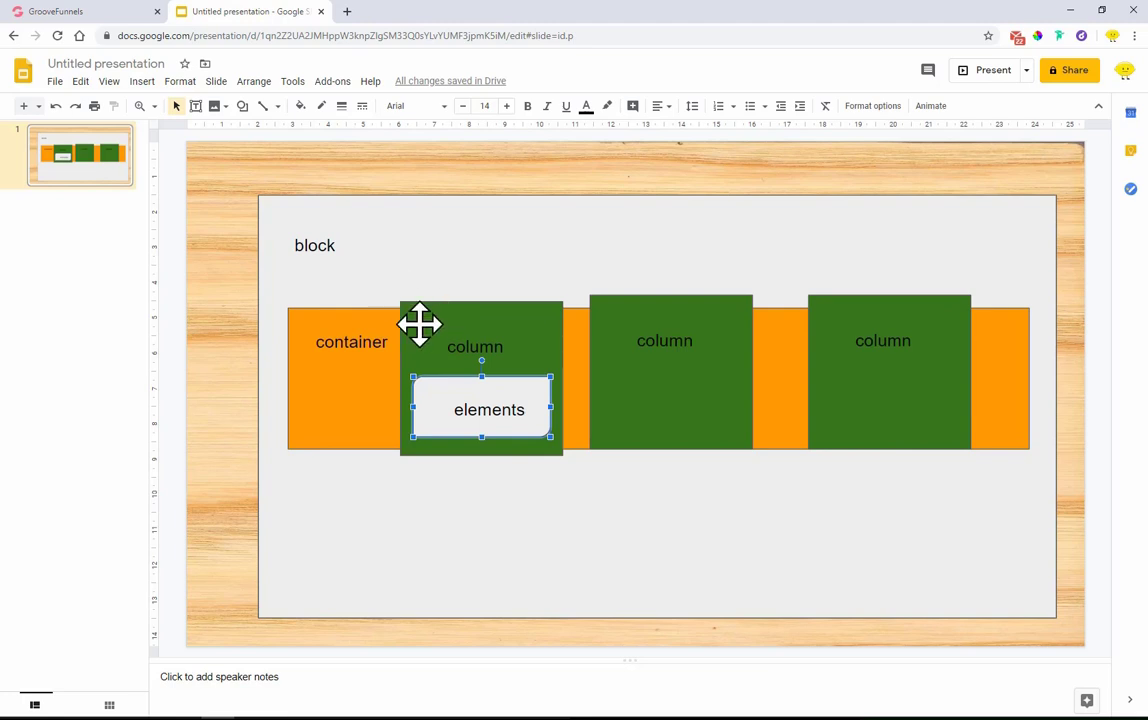
mouse_move(422, 318)
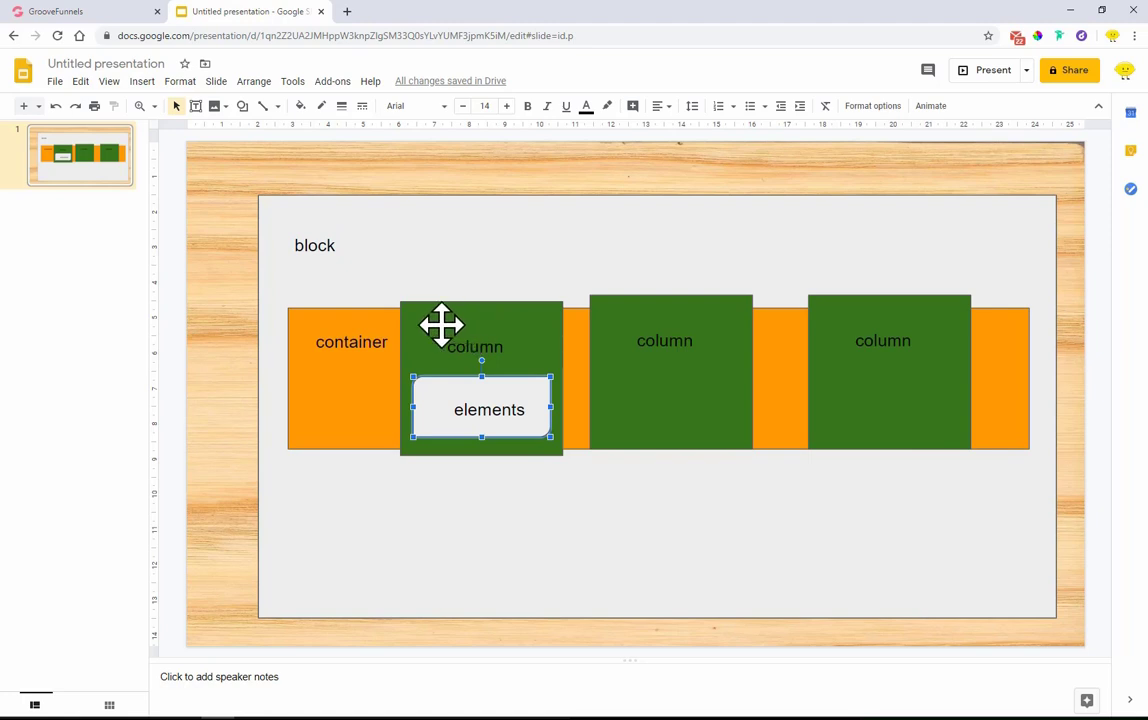
mouse_move(636, 304)
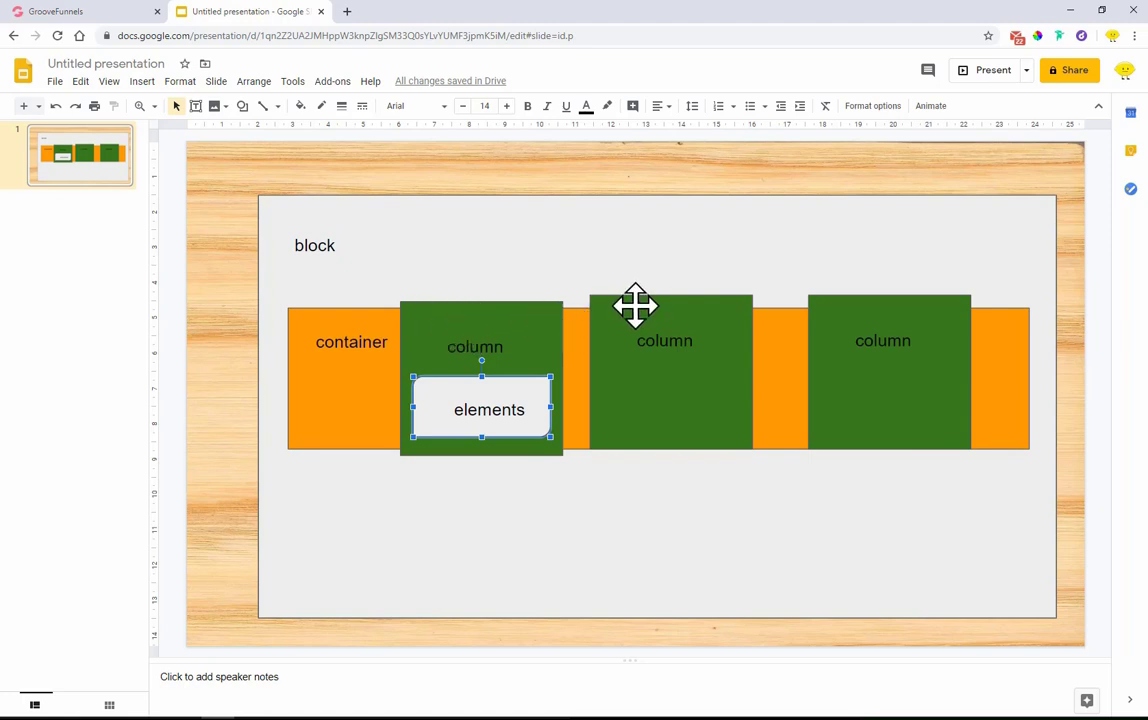
mouse_move(840, 318)
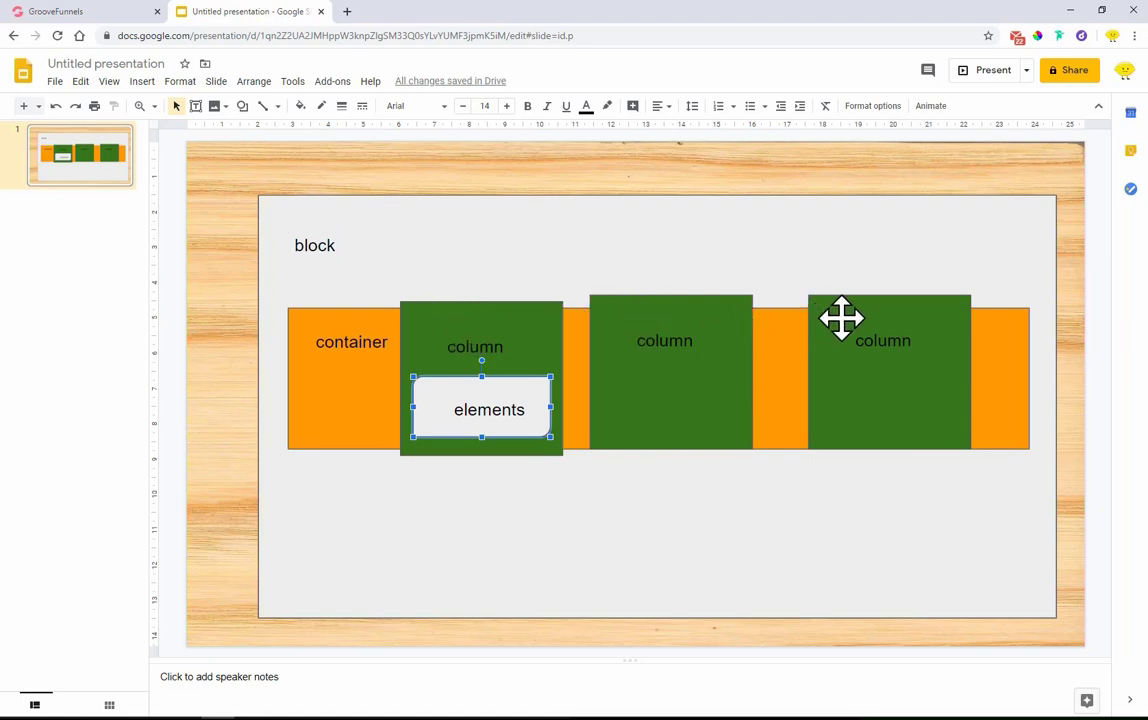
mouse_move(388, 340)
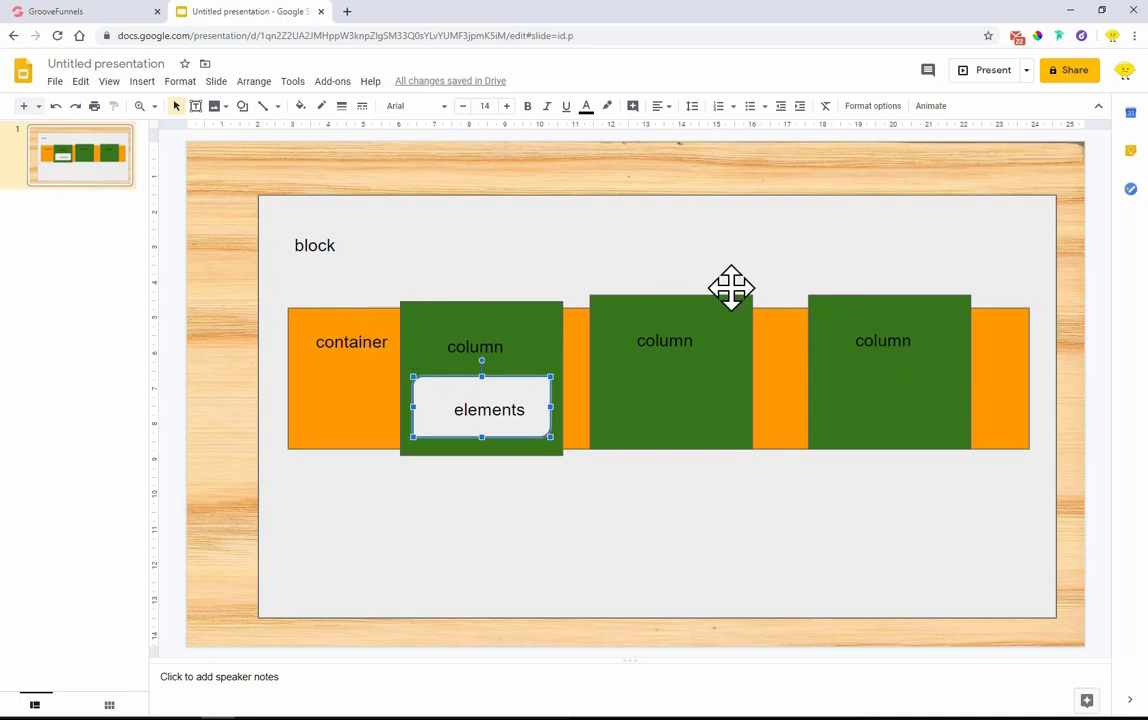
mouse_move(700, 446)
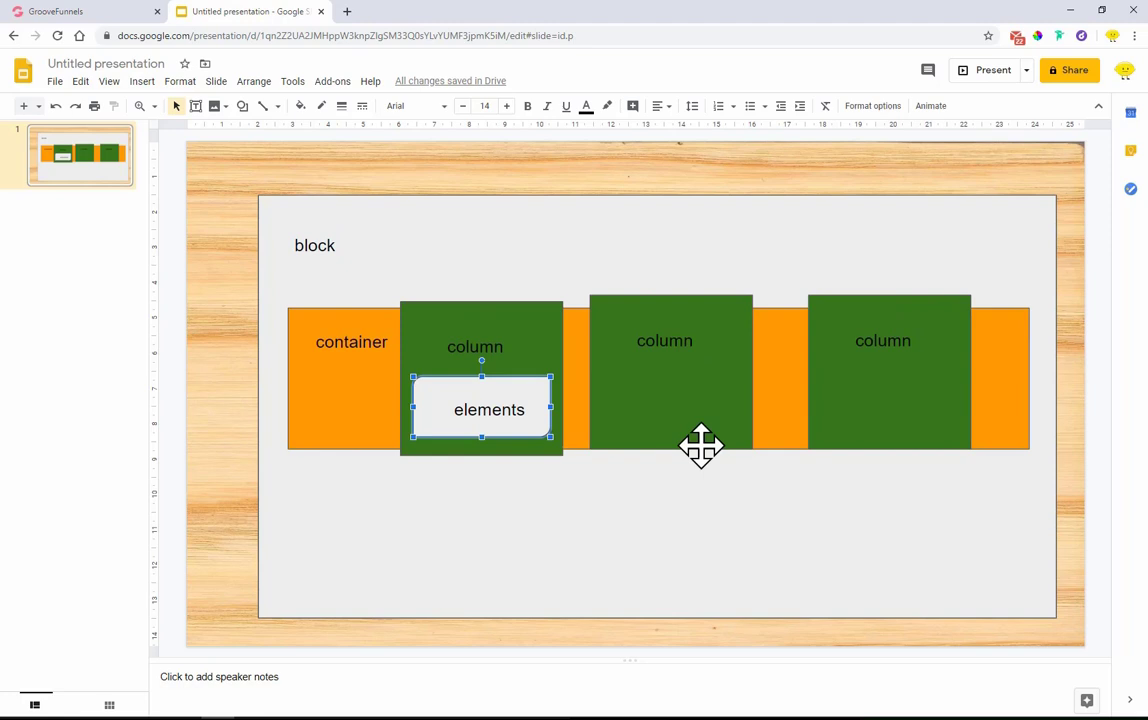
mouse_move(250, 408)
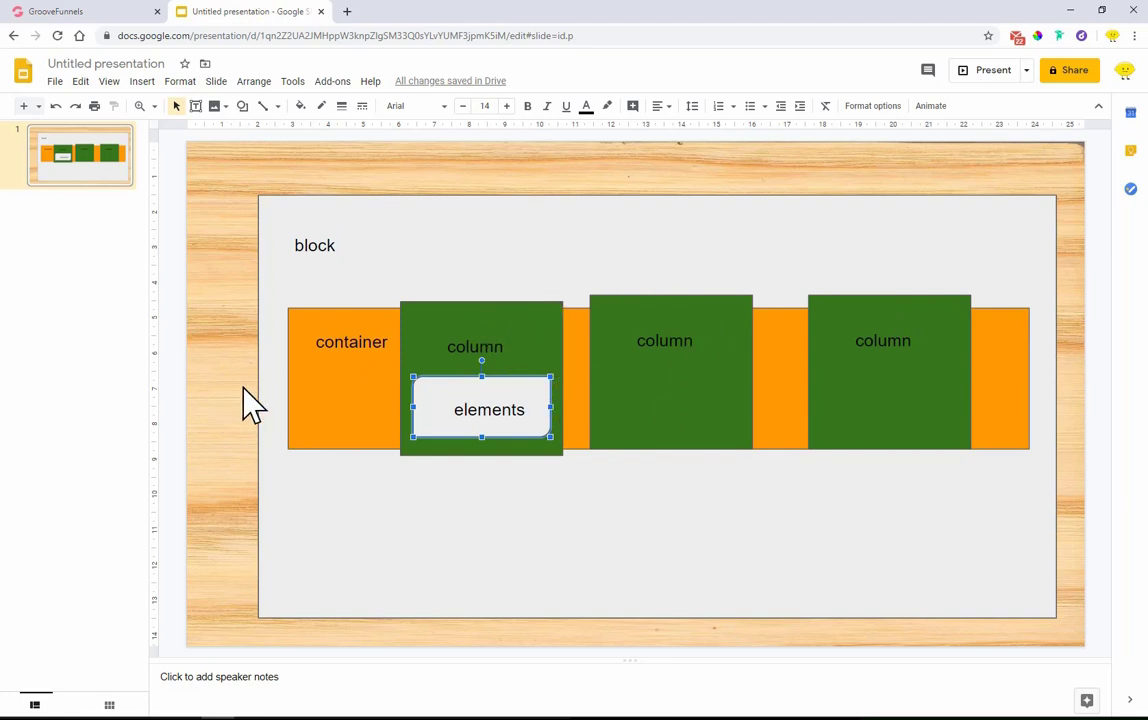
left_click(80, 12)
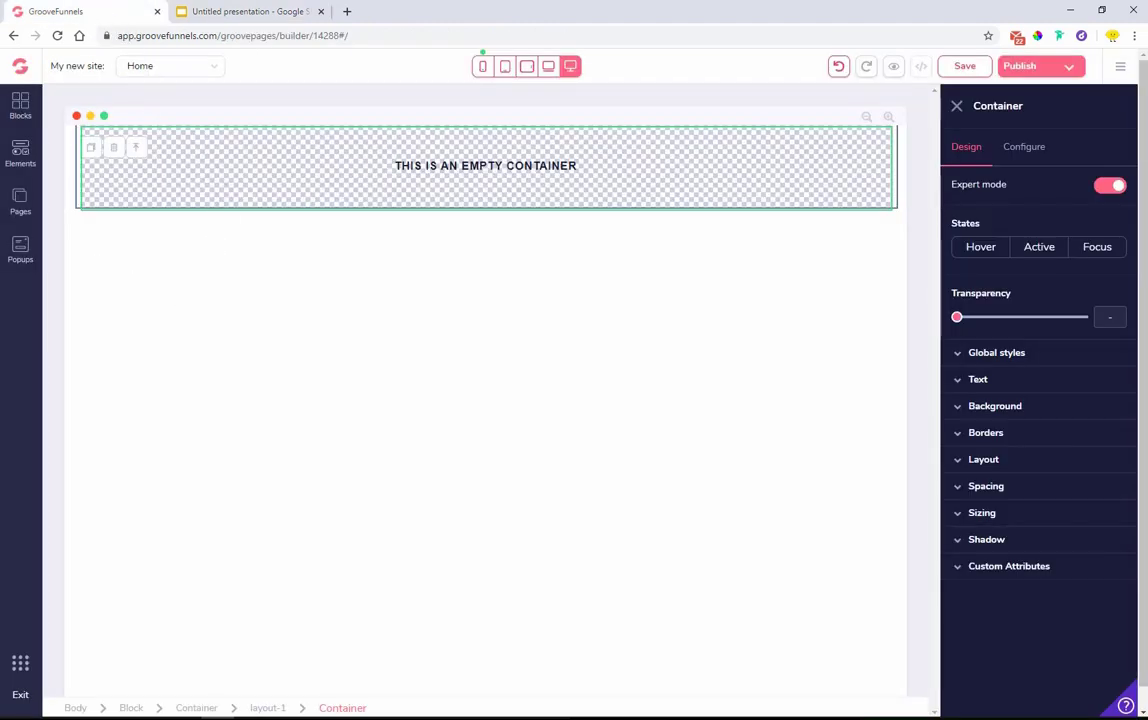
- Add a three-column row to the block, replacing the full-width container, and compare with the Slides diagram
left_click(20, 104)
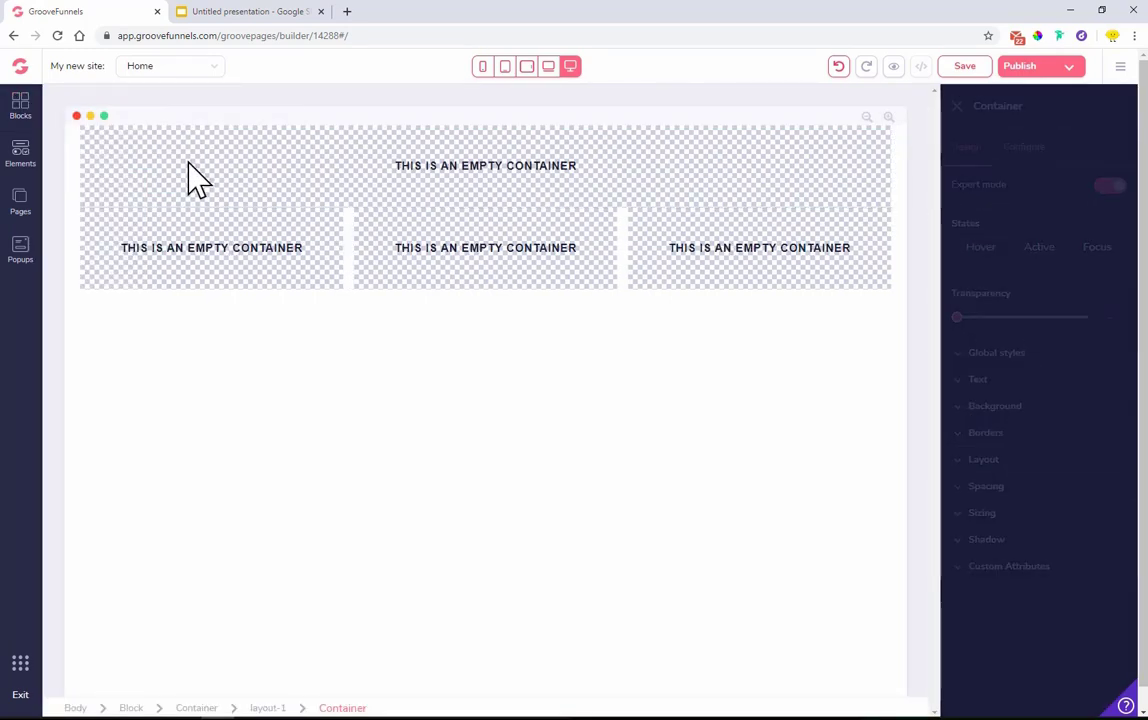
left_click(200, 170)
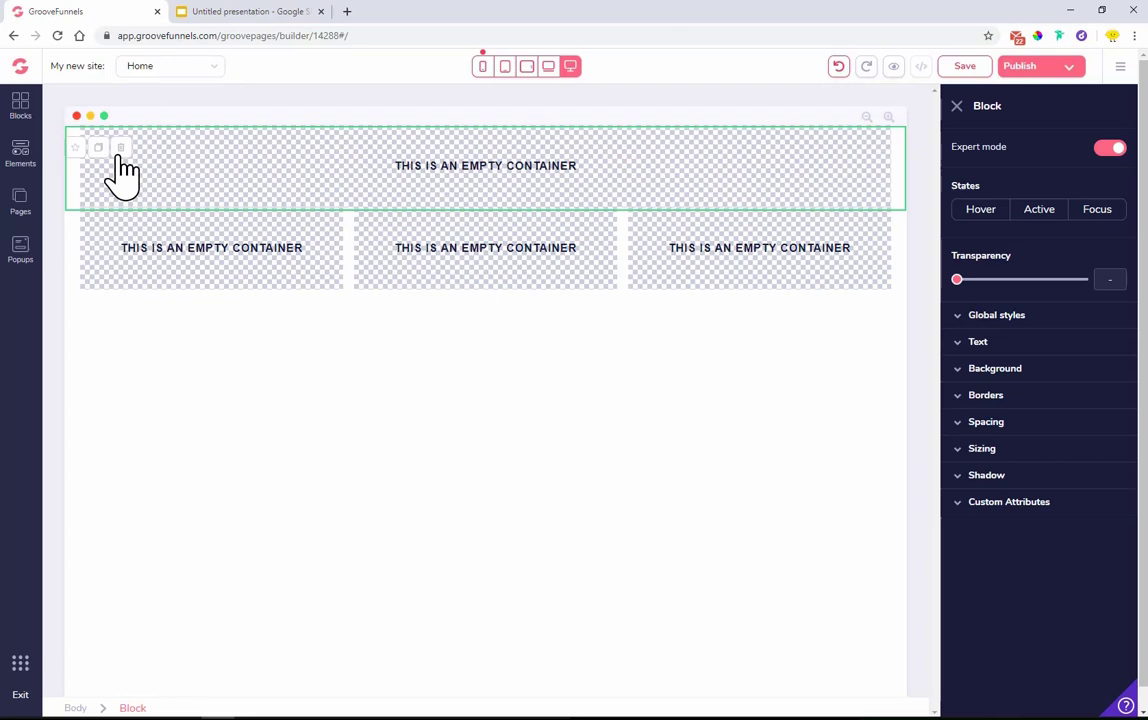
left_click(248, 12)
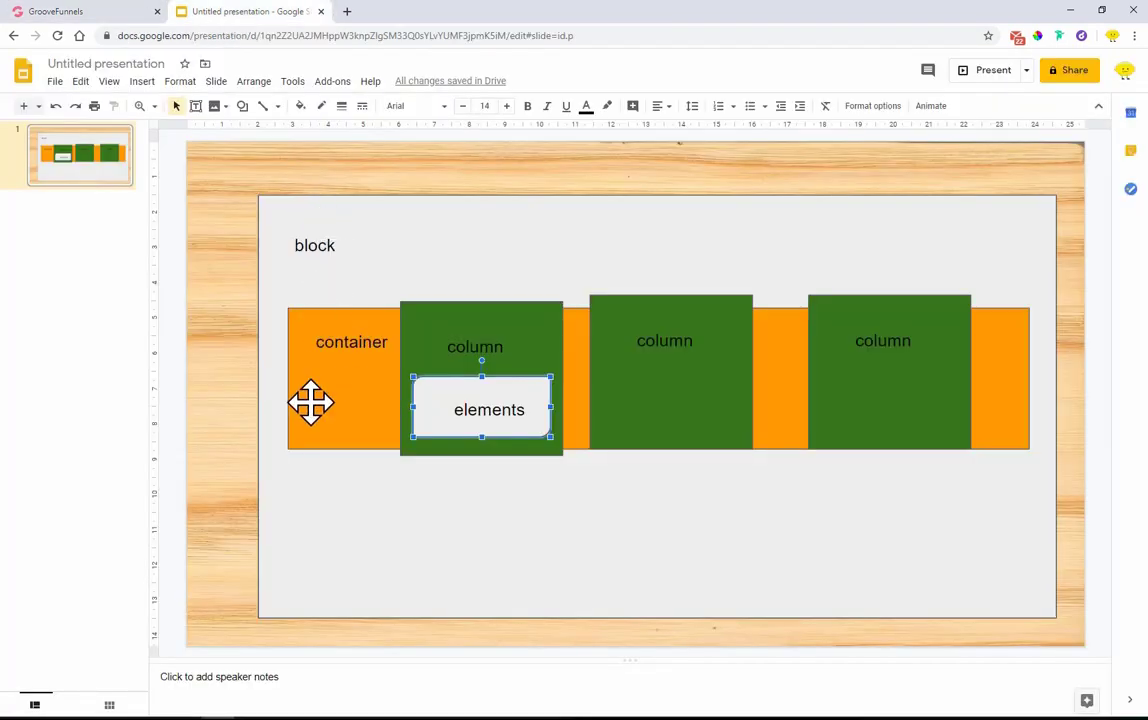
mouse_move(870, 364)
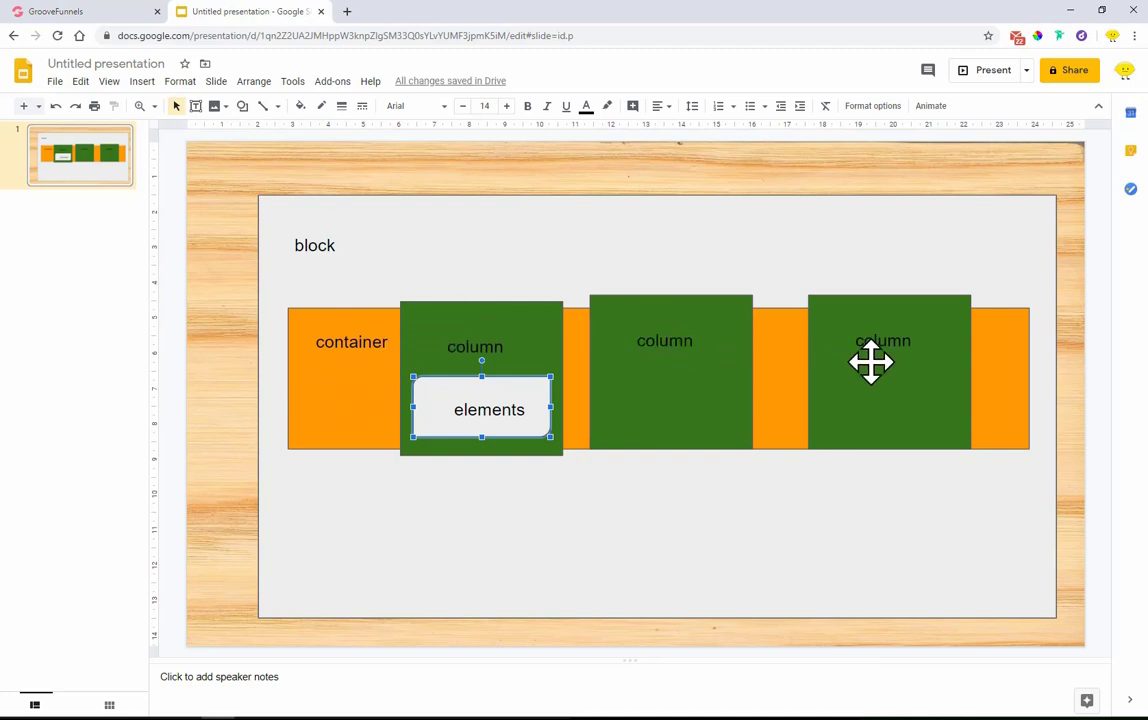
left_click(80, 12)
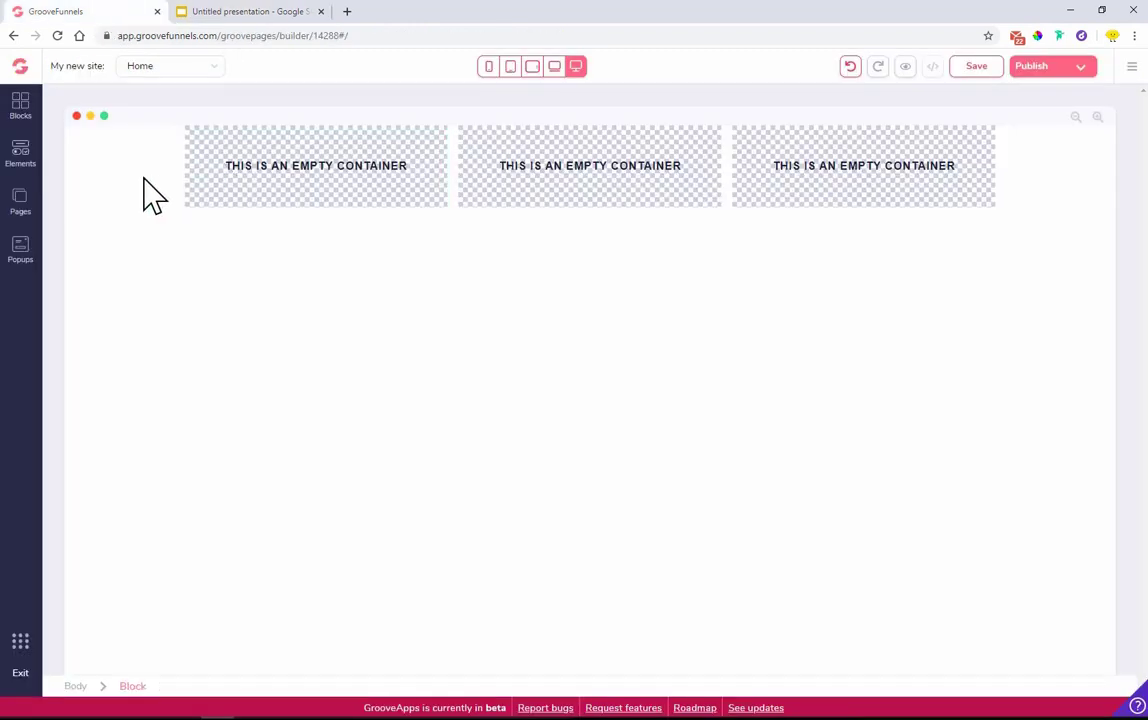
left_click(316, 166)
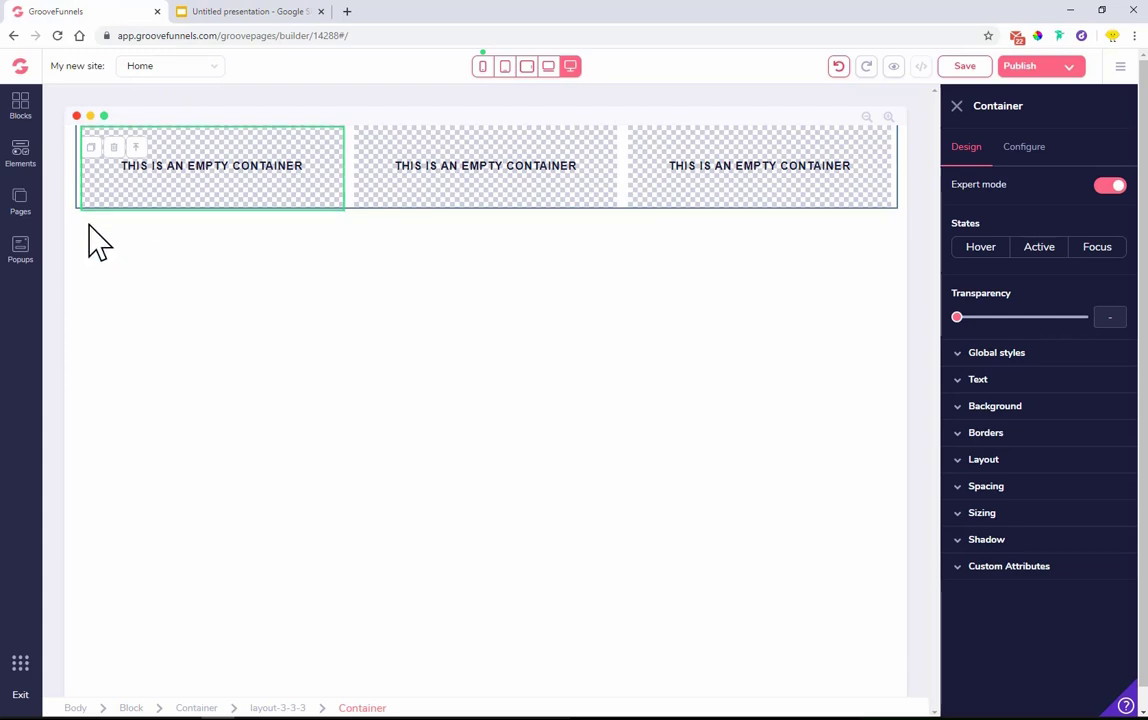
mouse_move(276, 580)
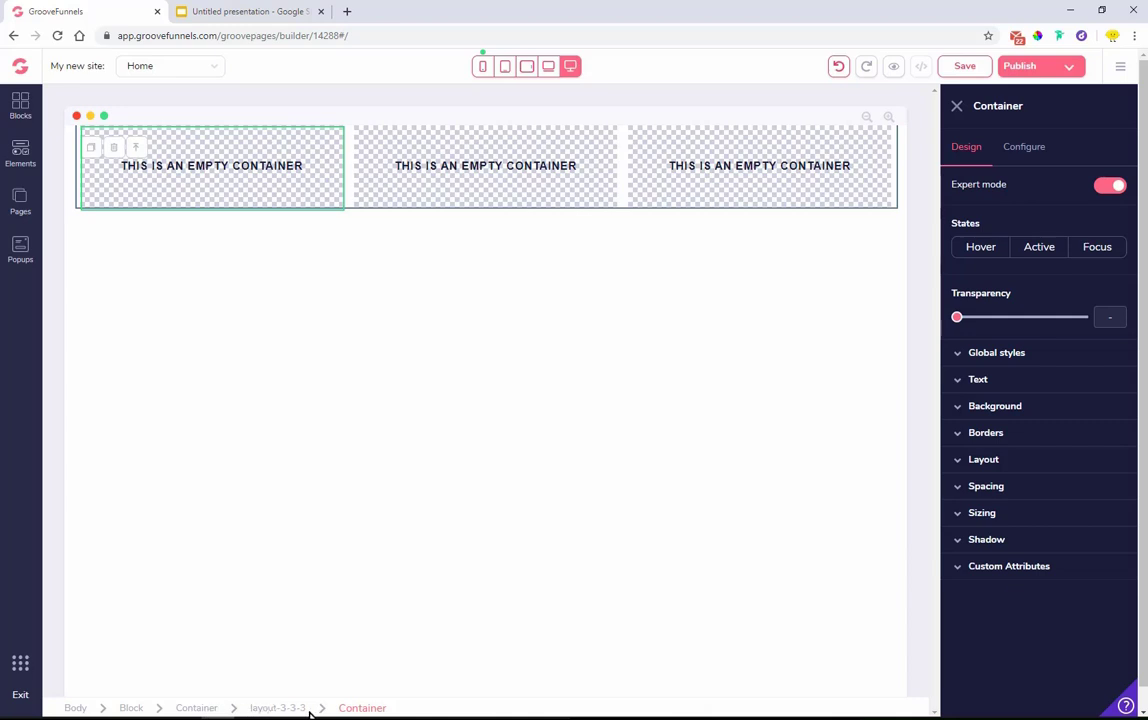
mouse_move(130, 162)
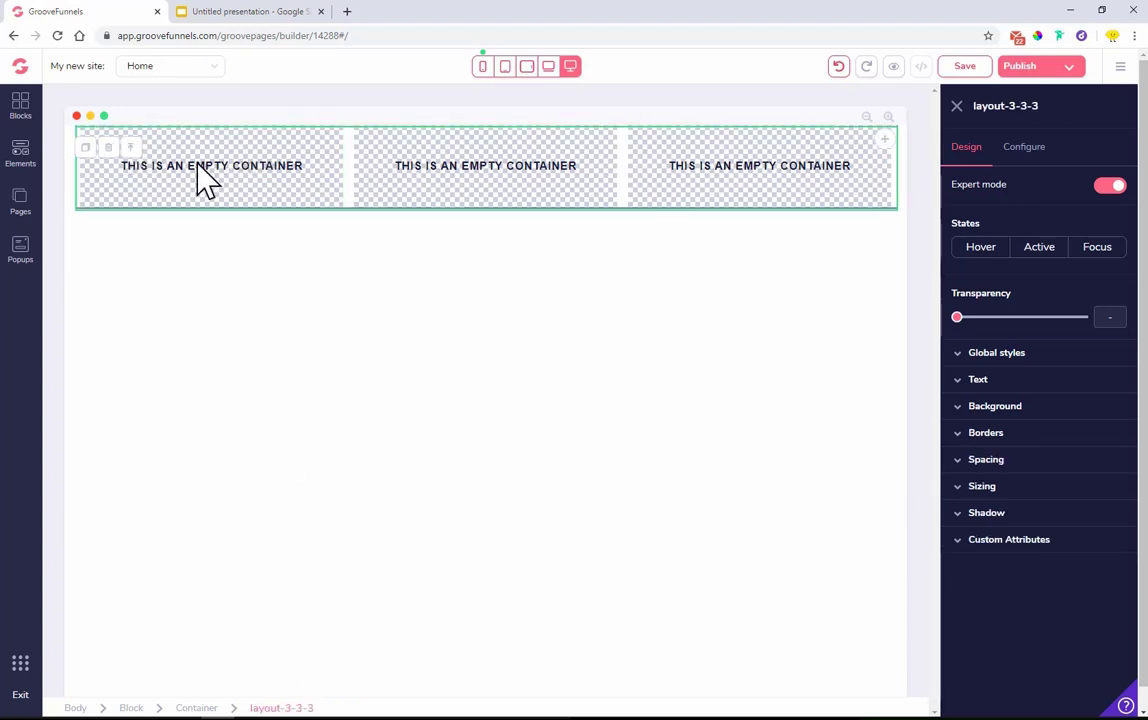
mouse_move(418, 178)
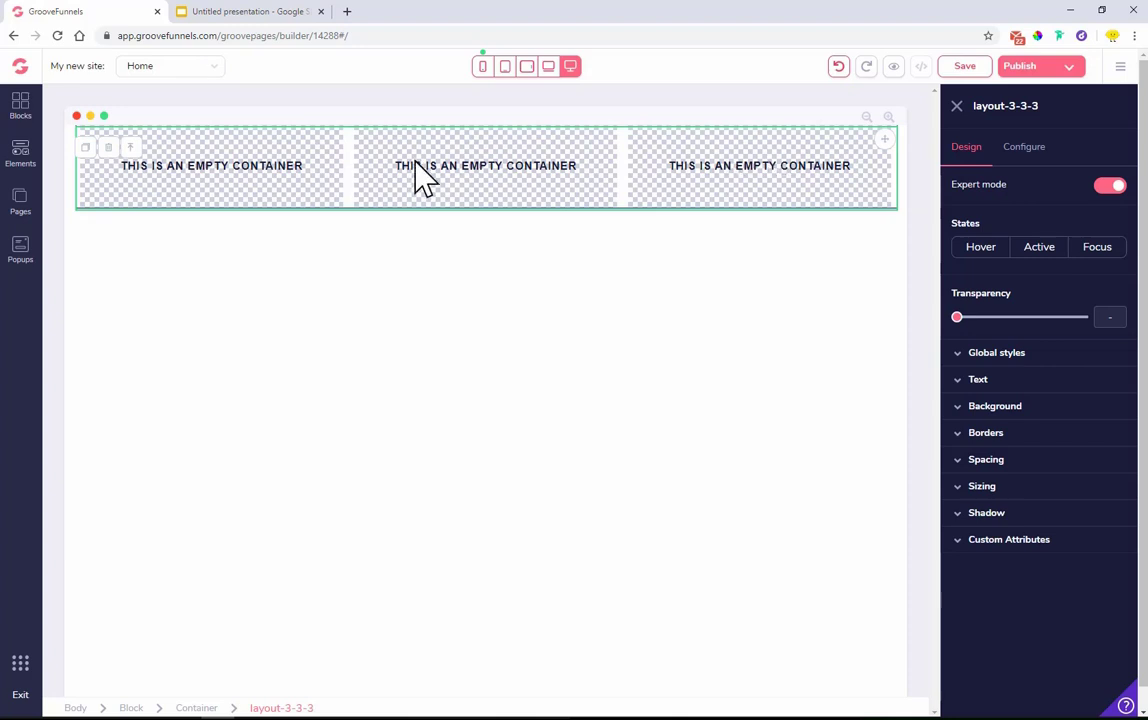
left_click(984, 458)
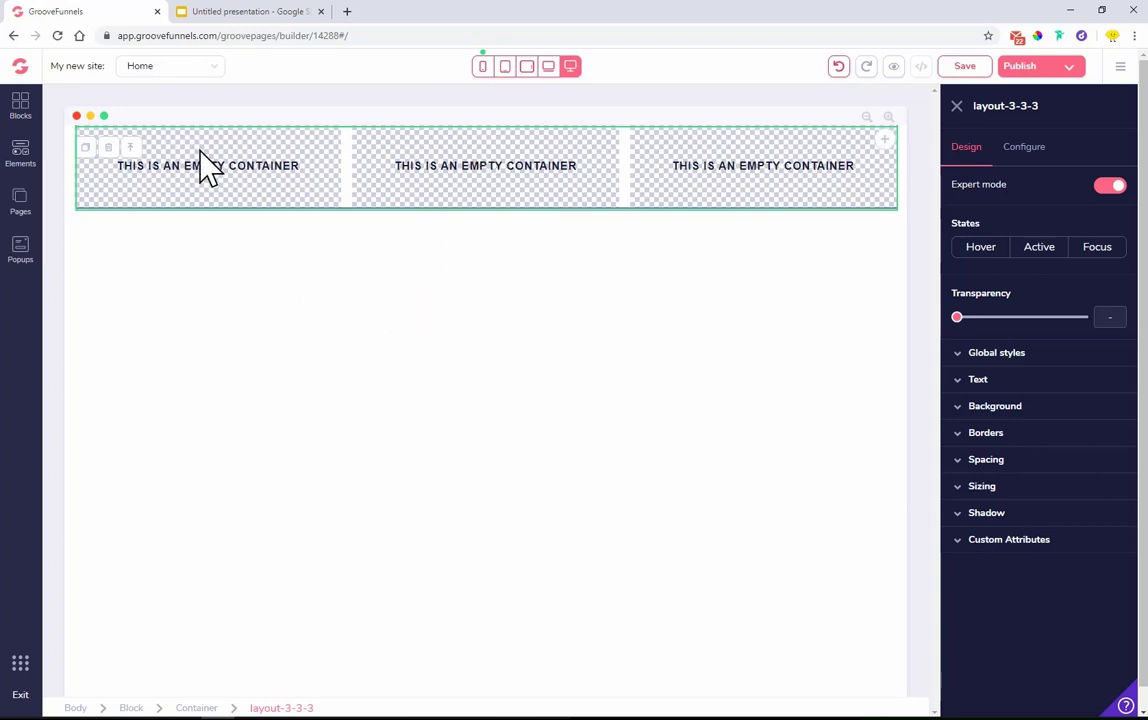
mouse_move(188, 196)
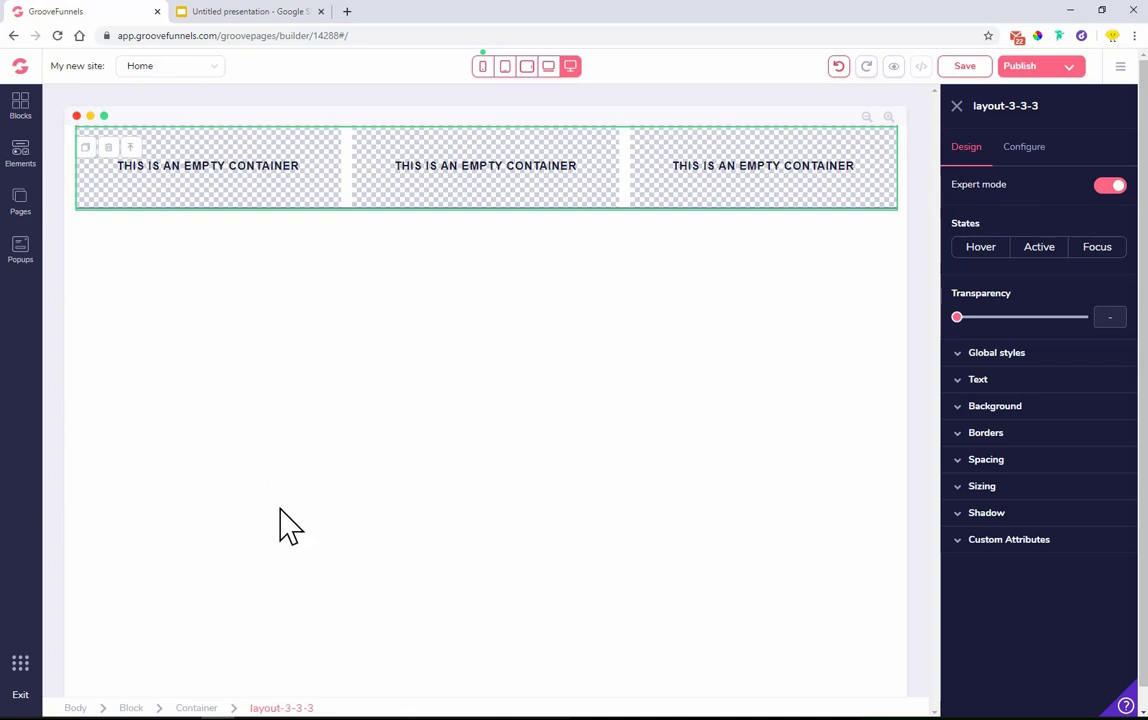
- Give the first column container padding 14 via Spacing and add an H1 Heading into it
left_click(208, 168)
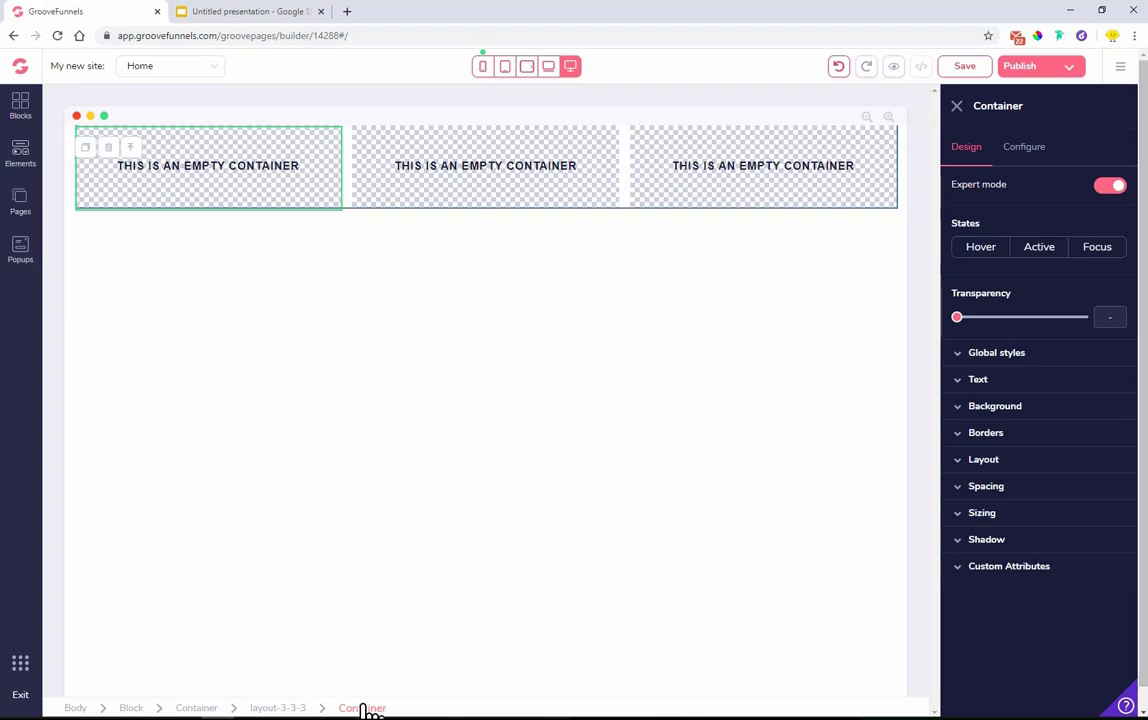
left_click(984, 486)
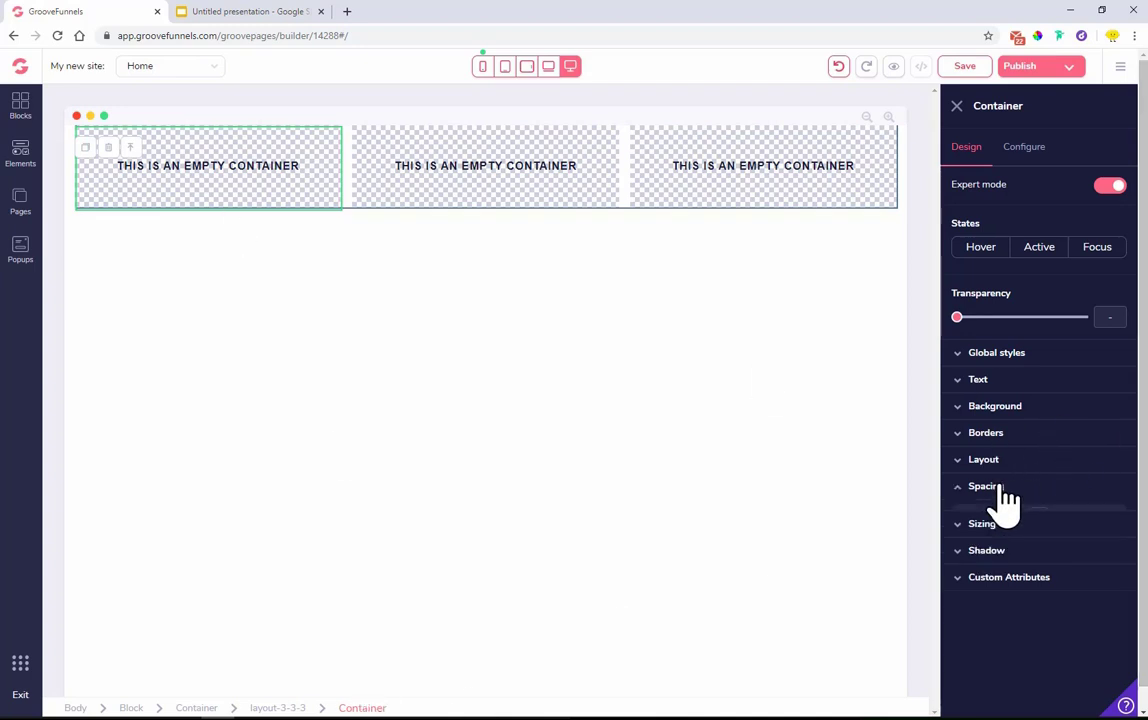
left_click(984, 486)
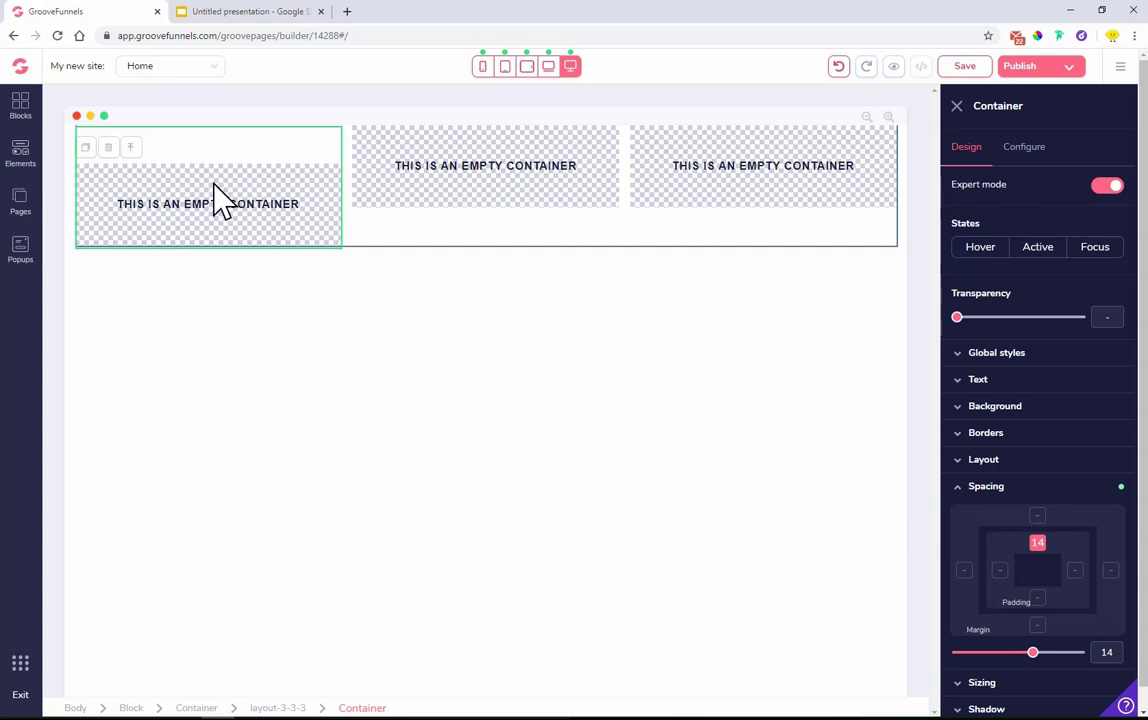
left_click(20, 156)
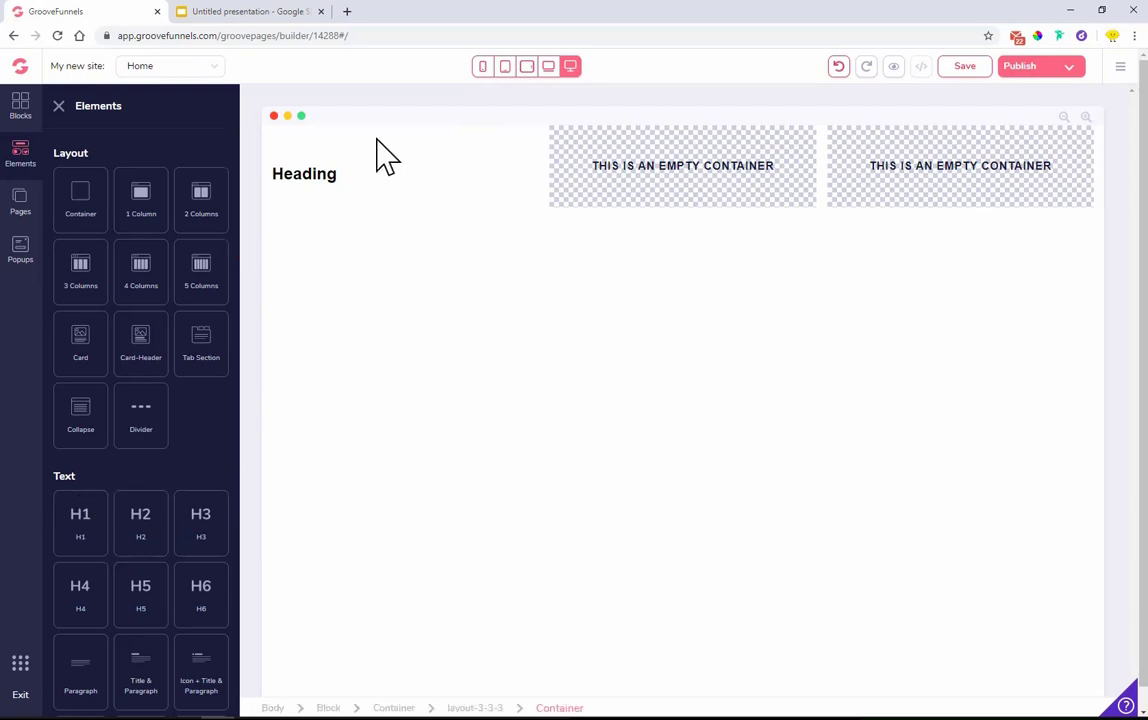
- Select the new Heading and bring up the Slides structure diagram
left_click(304, 172)
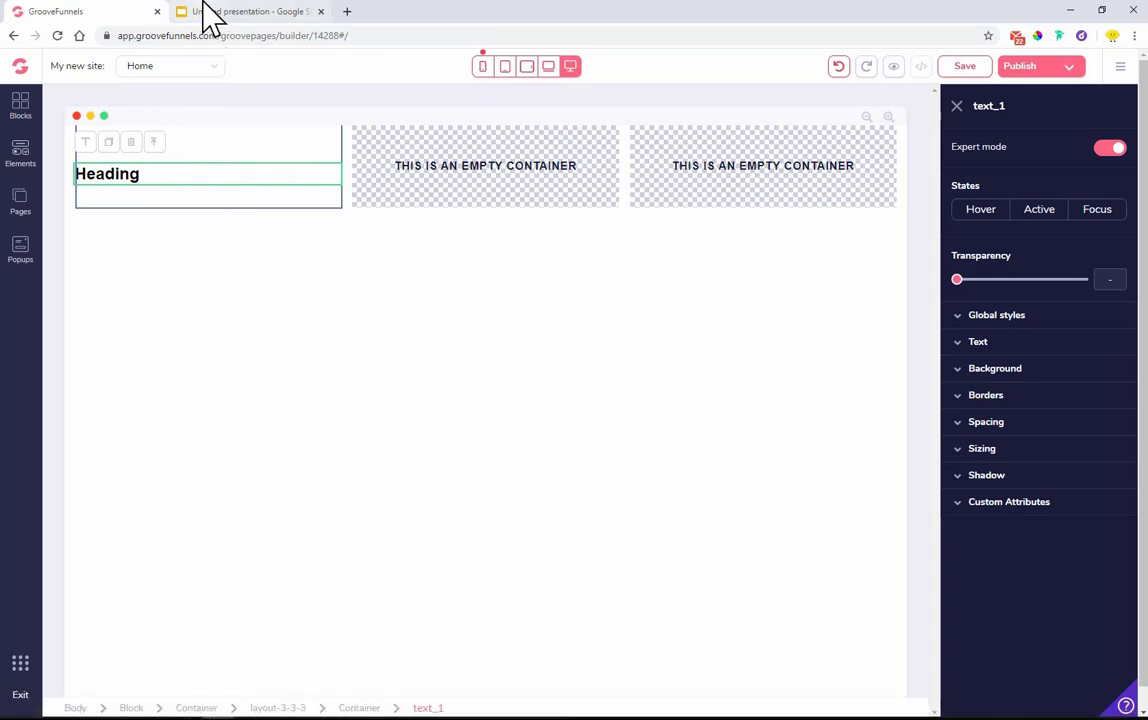
left_click(248, 12)
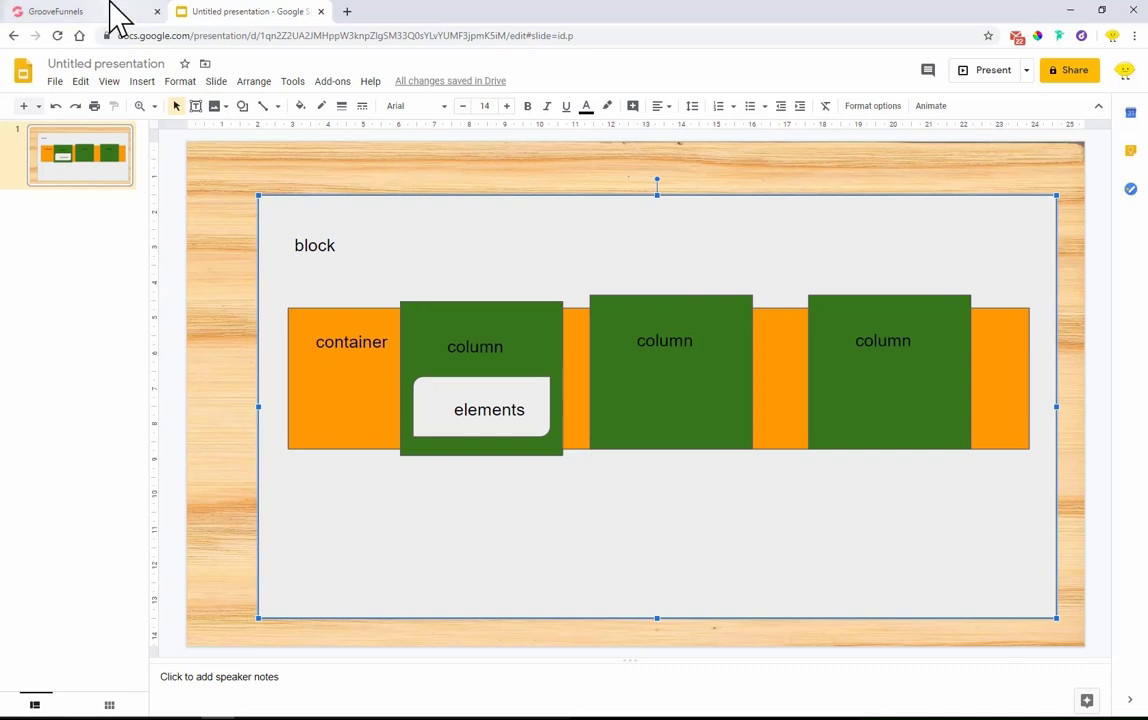
- Add a dark Lorem ipsum content block from Designed blocks > Content below the three-column row
left_click(54, 12)
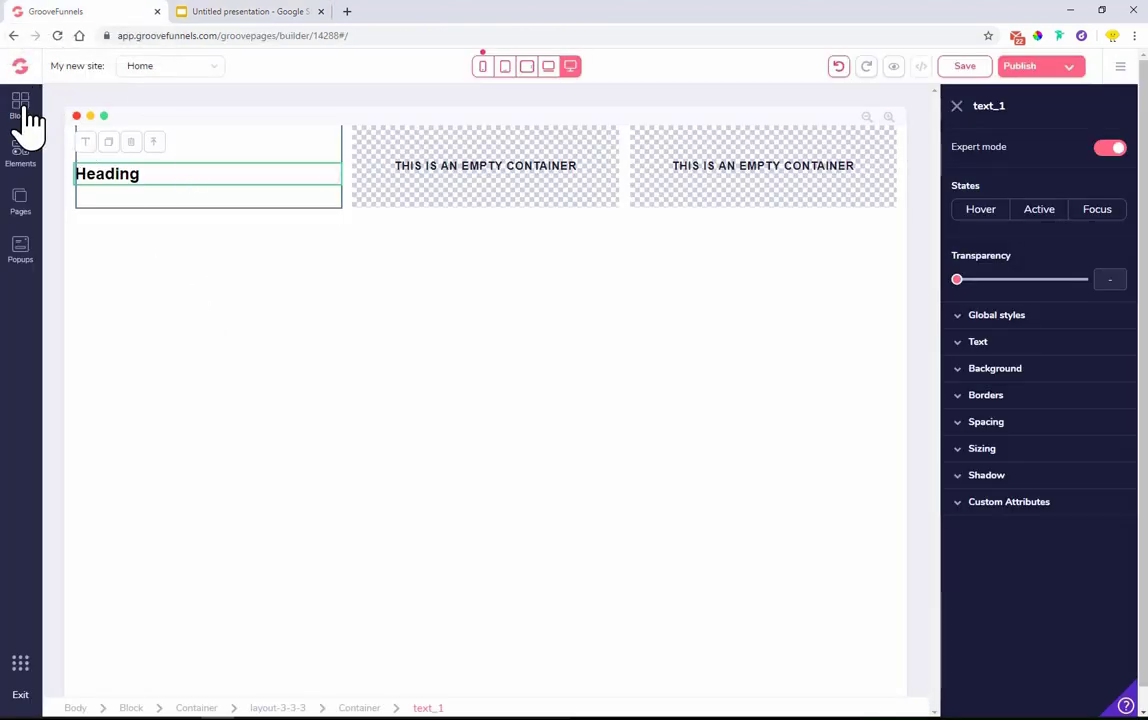
left_click(20, 104)
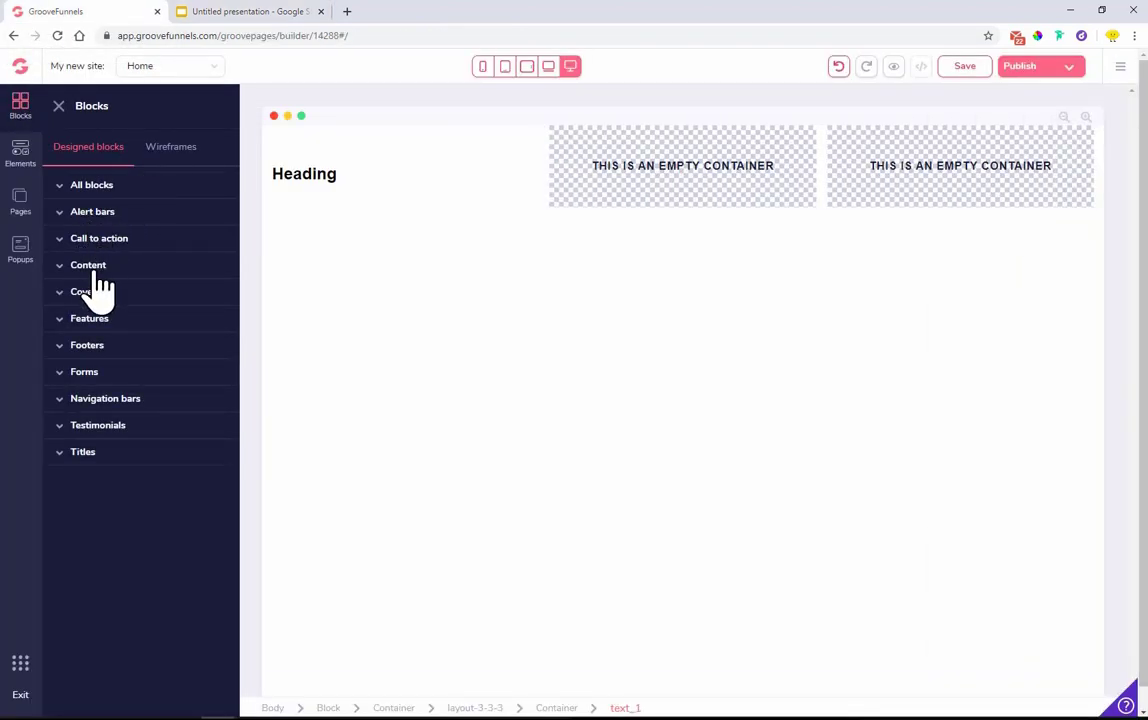
left_click(88, 264)
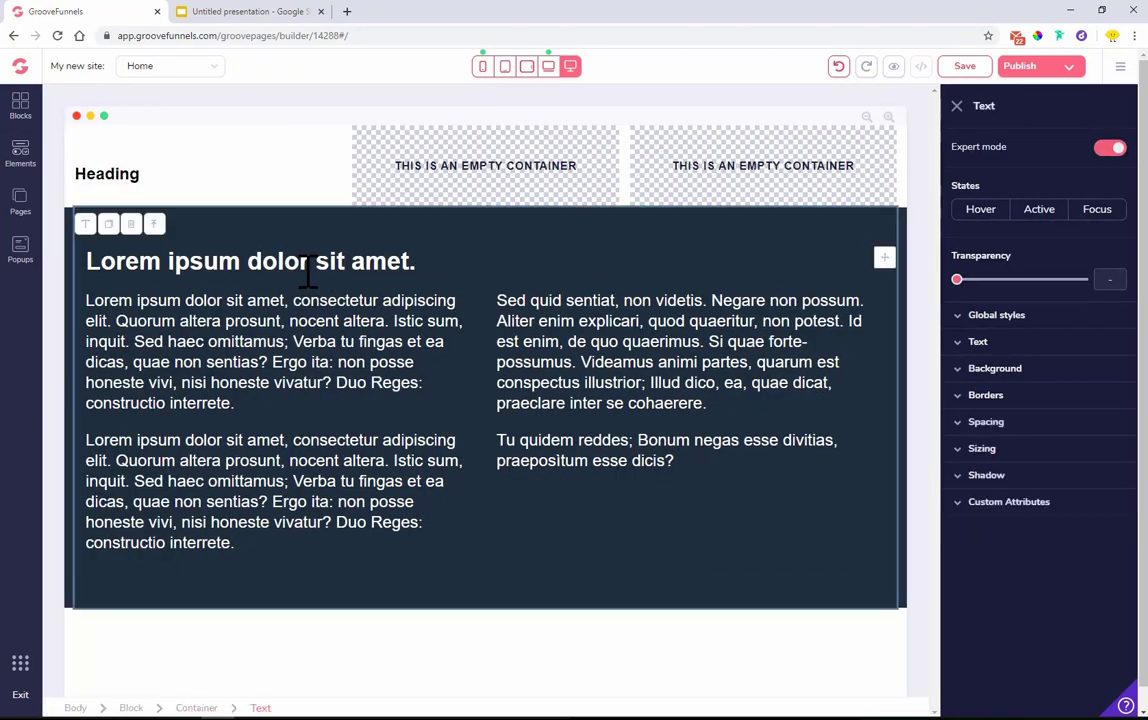
left_click(250, 260)
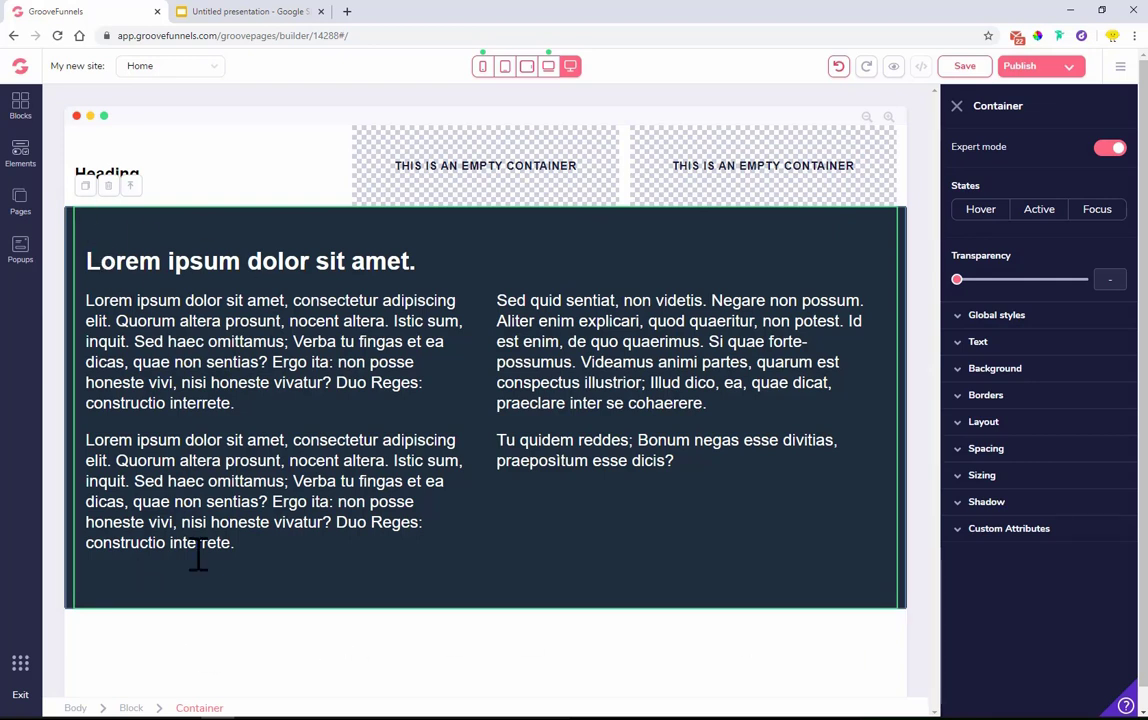
- Inspect the dark block's section and heading layers, then bring back the Slides structure diagram
left_click(132, 708)
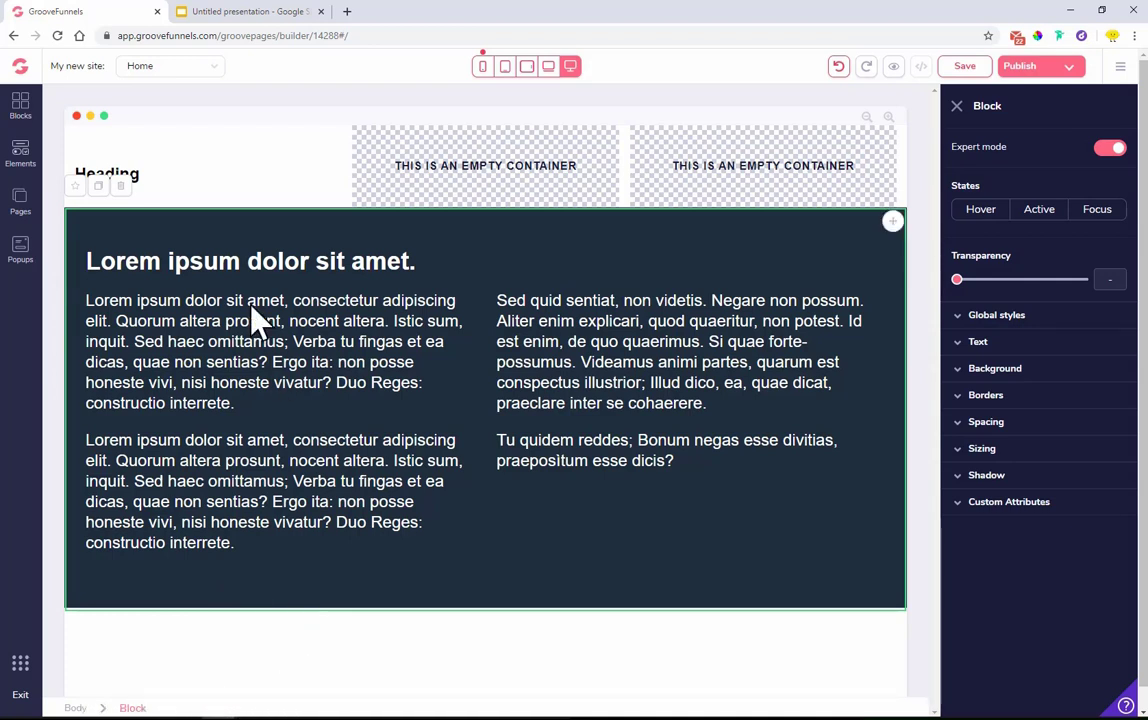
left_click(248, 260)
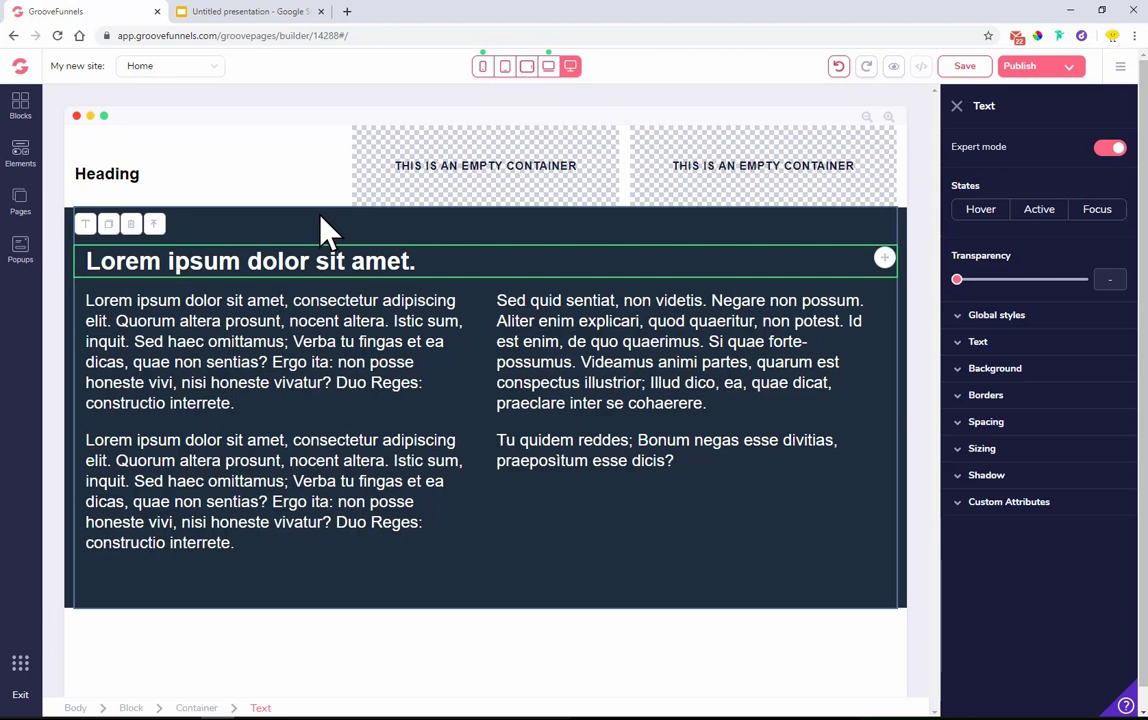
mouse_move(778, 184)
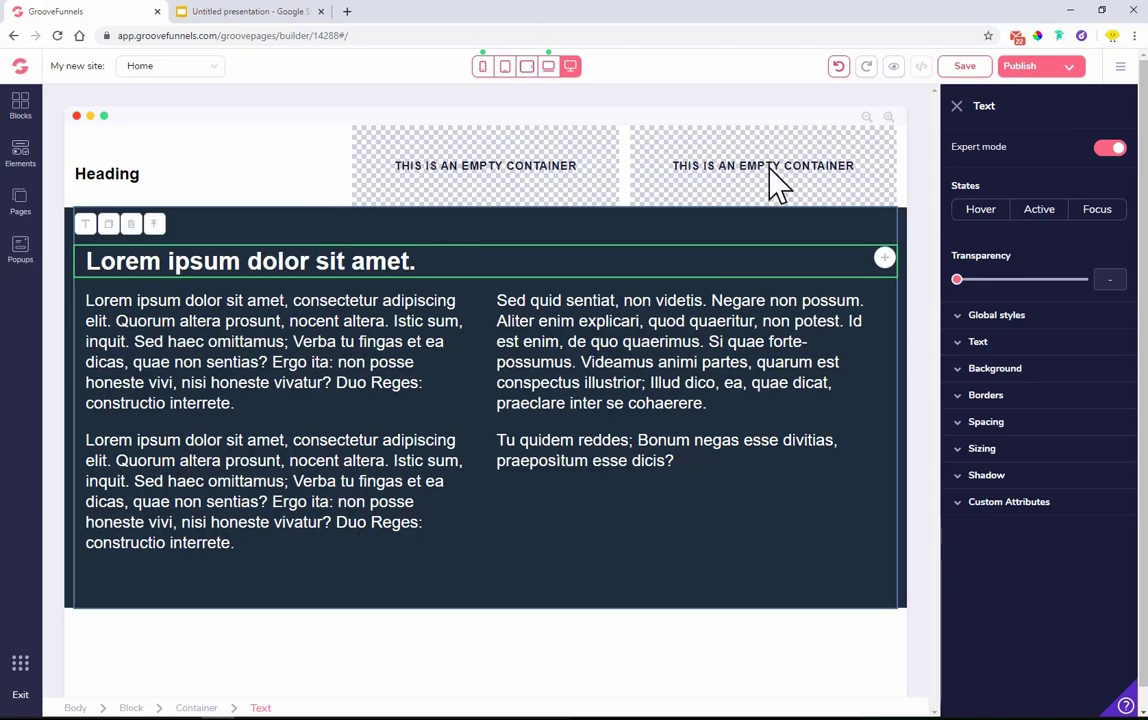
left_click(248, 12)
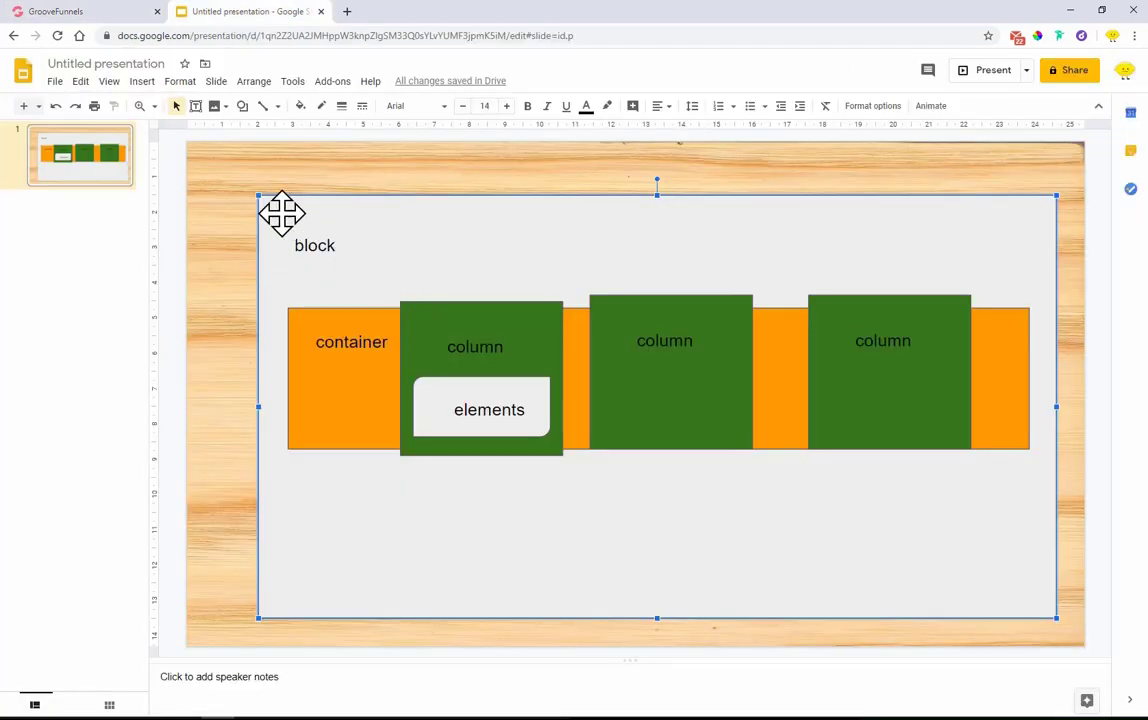
mouse_move(1084, 414)
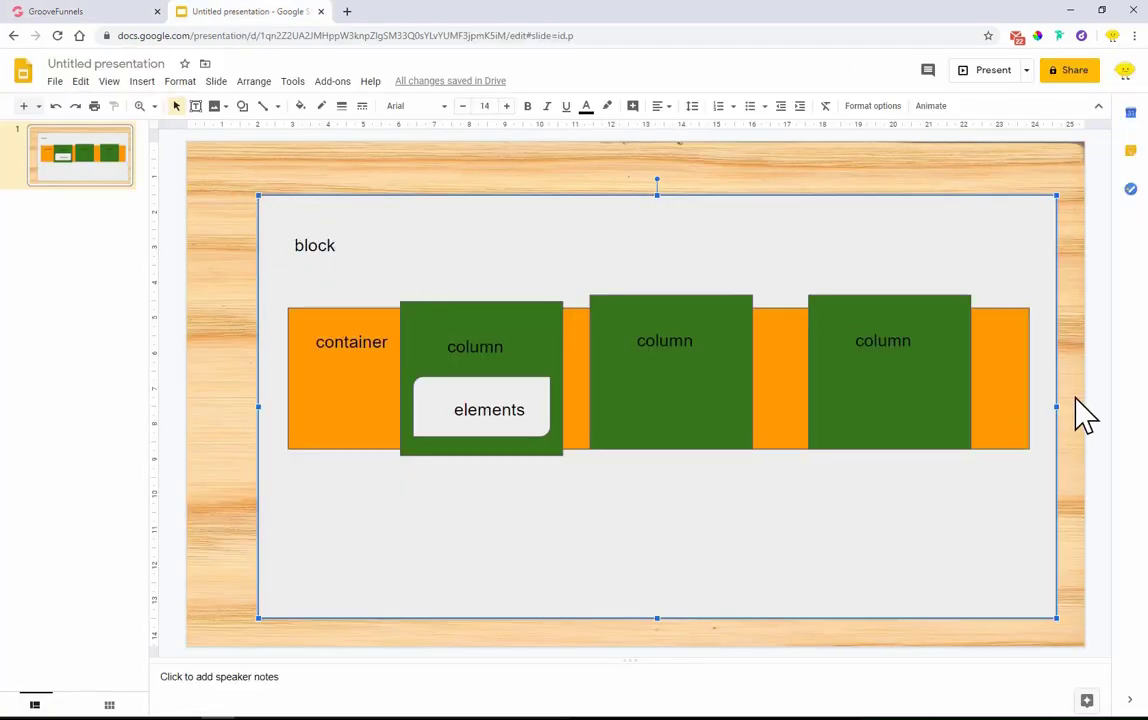
mouse_move(240, 276)
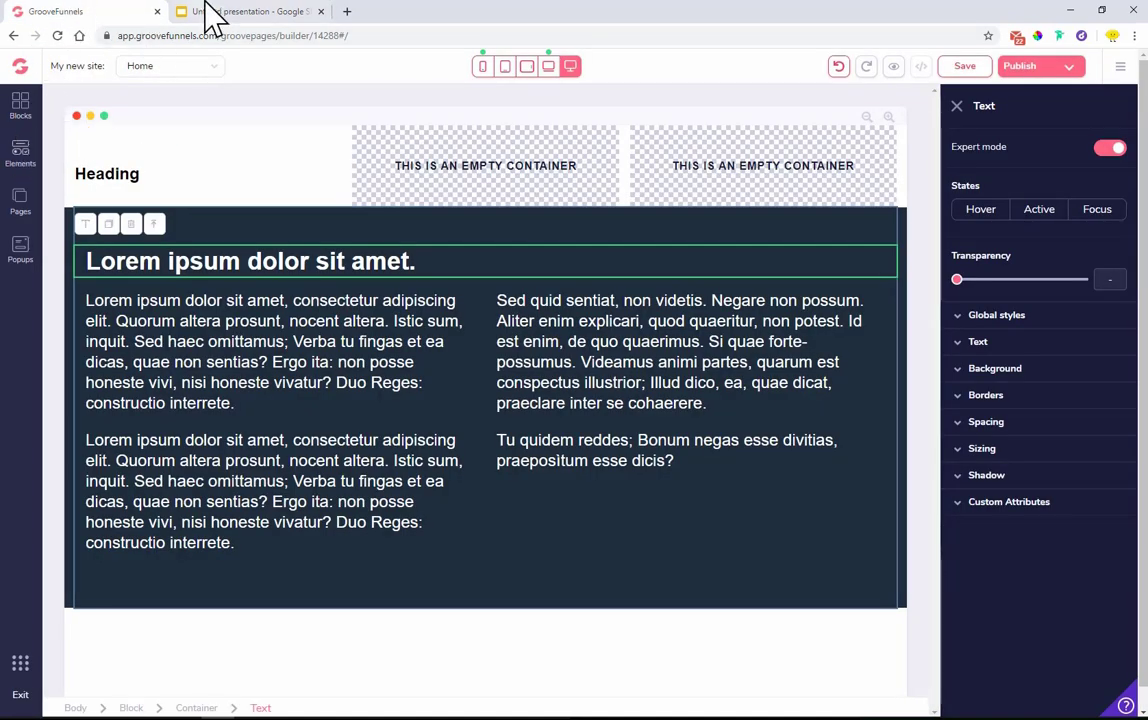
left_click(248, 12)
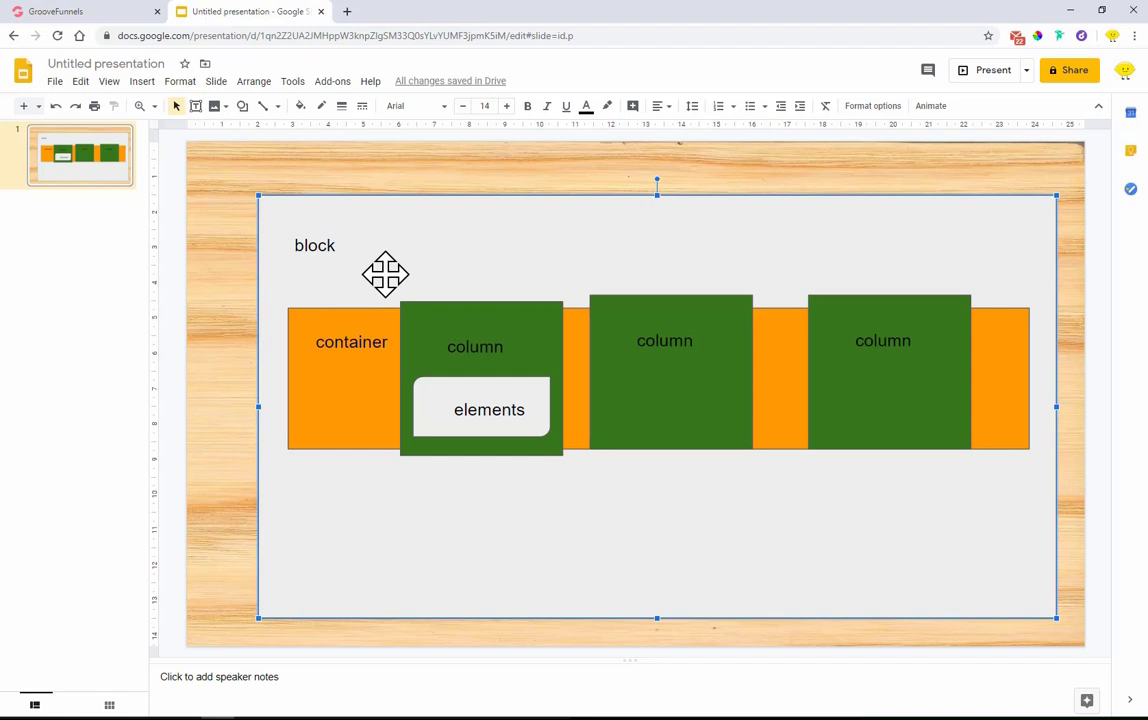